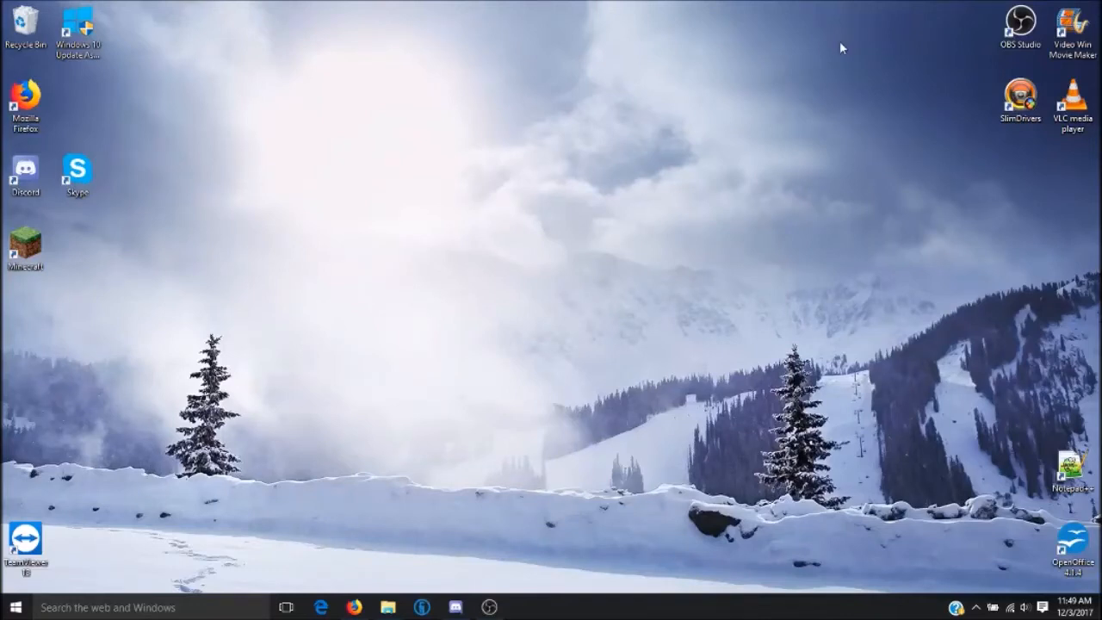
mouse_move(595, 134)
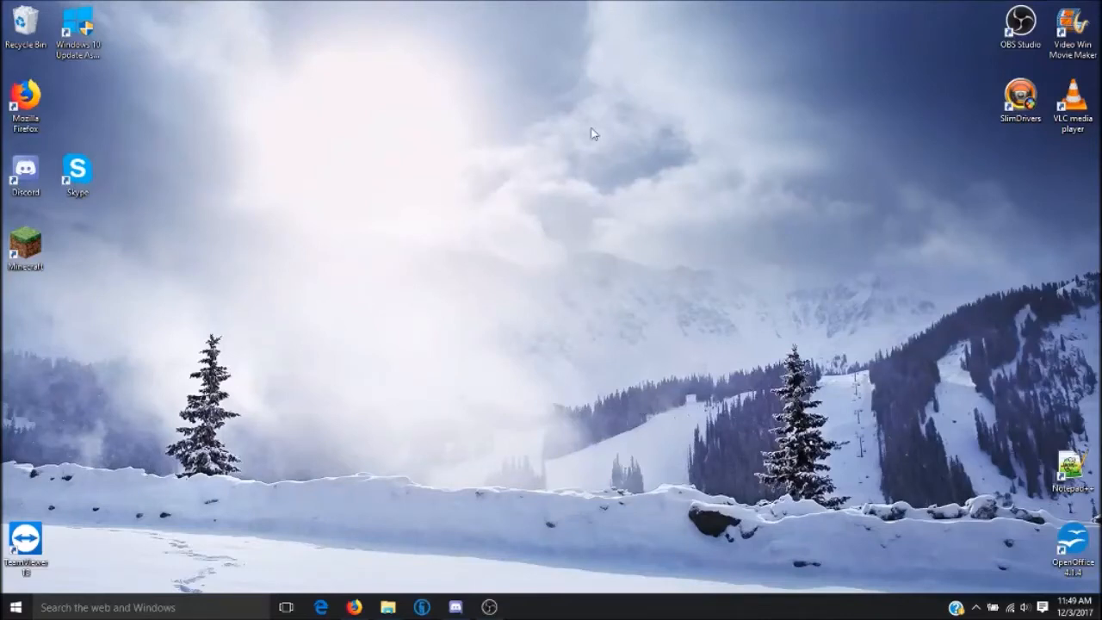
mouse_move(479, 162)
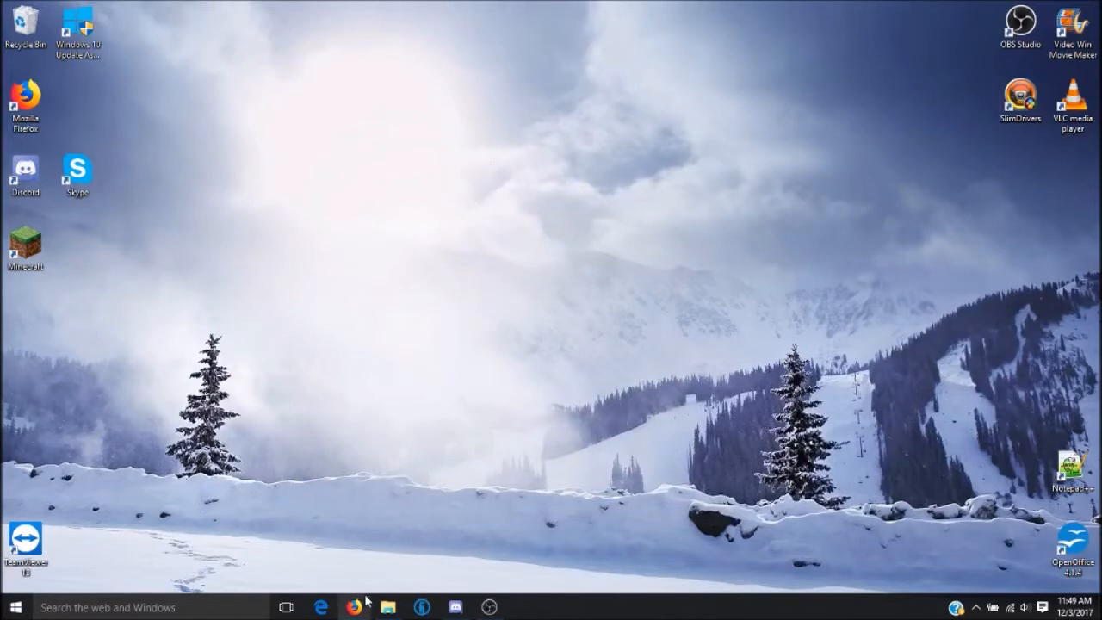
left_click(355, 607)
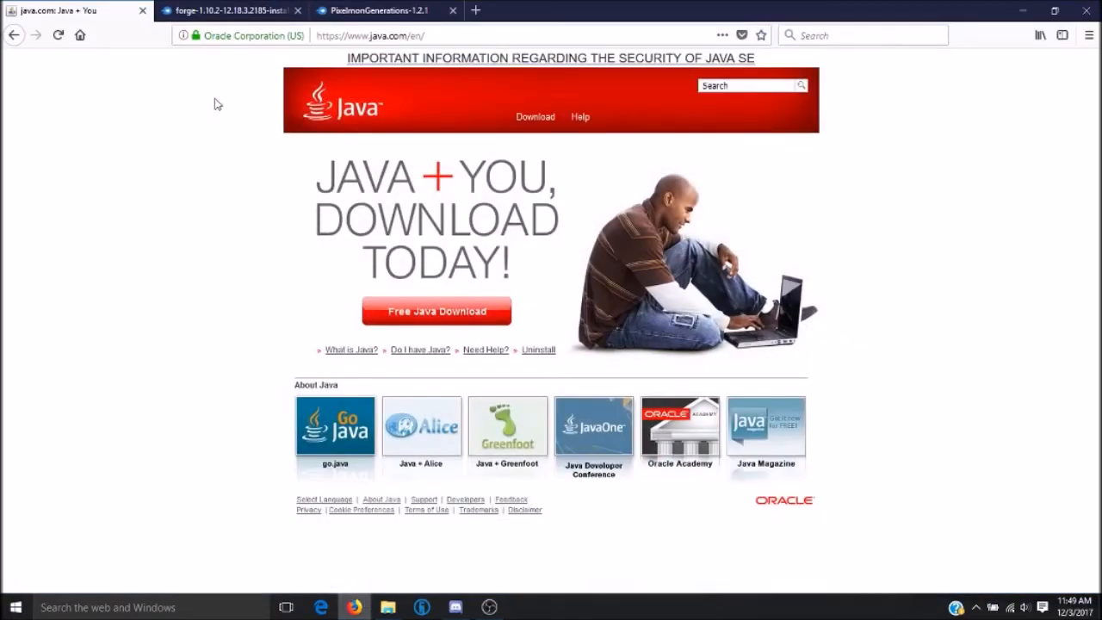
mouse_move(134, 293)
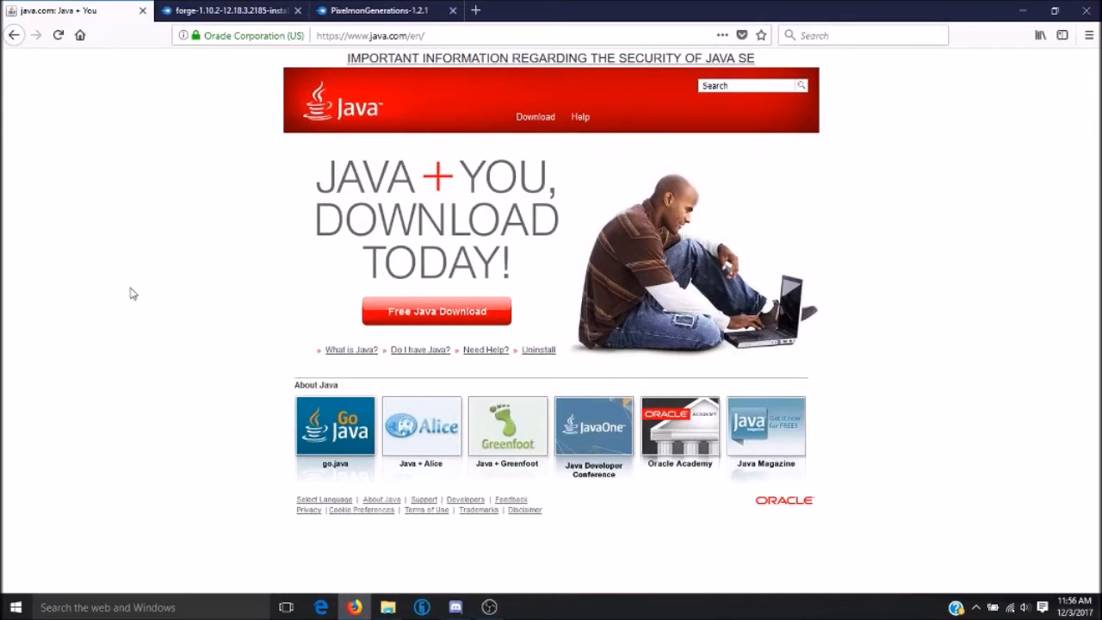
mouse_move(262, 155)
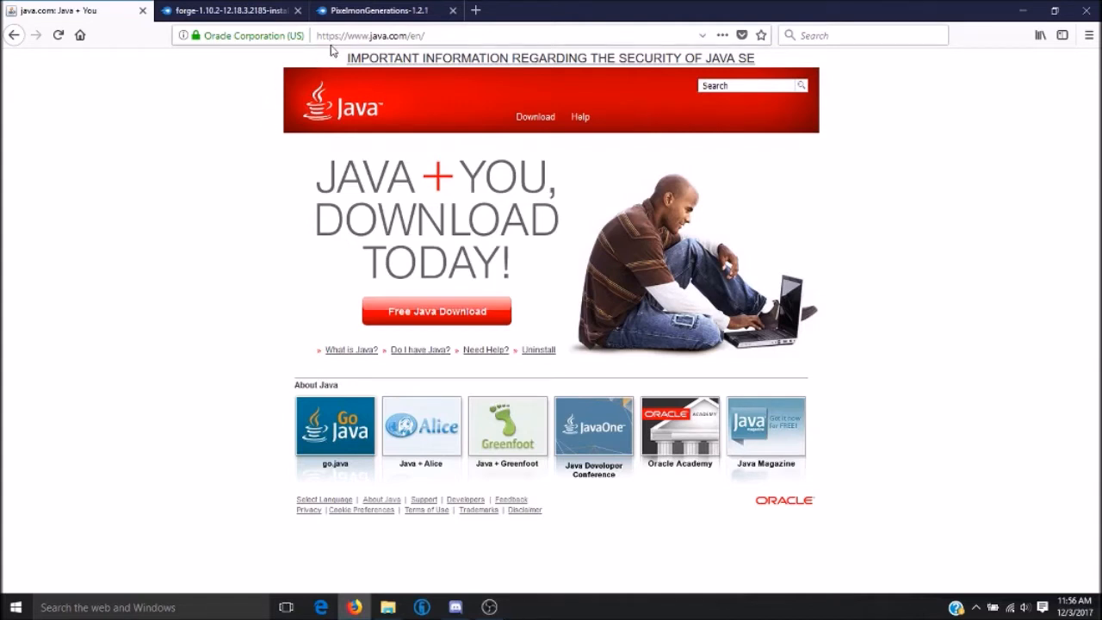
mouse_move(338, 48)
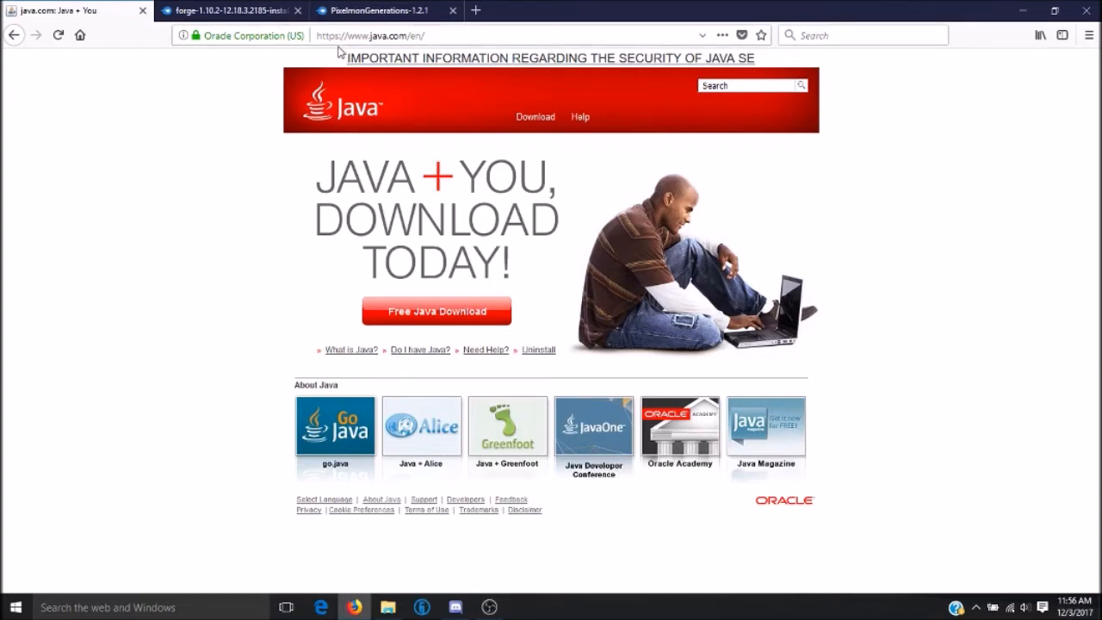
mouse_move(412, 50)
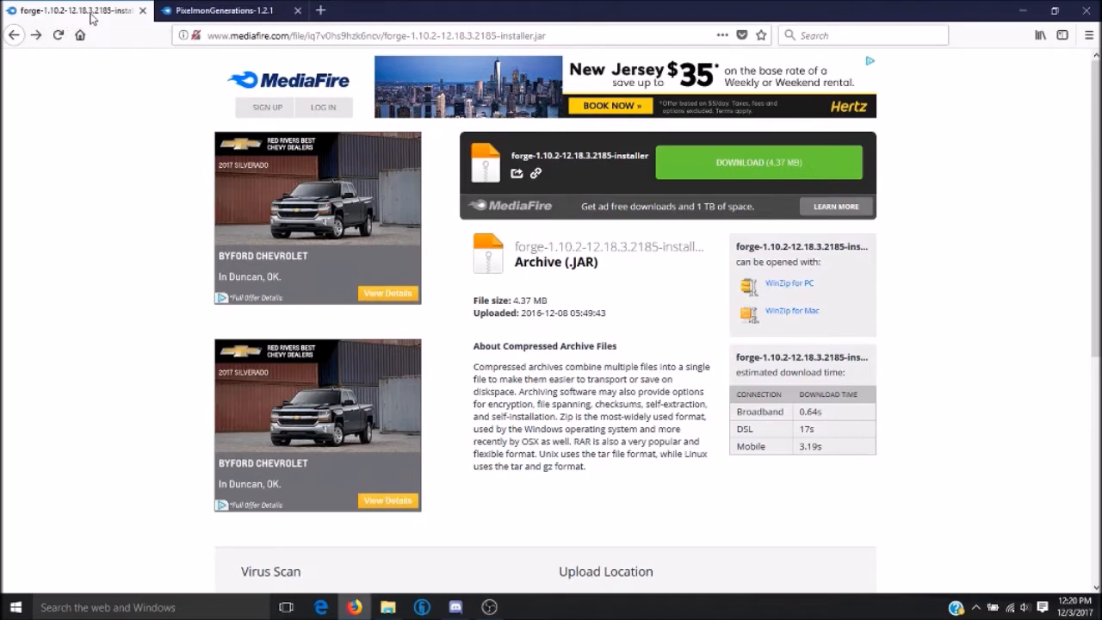
mouse_move(191, 24)
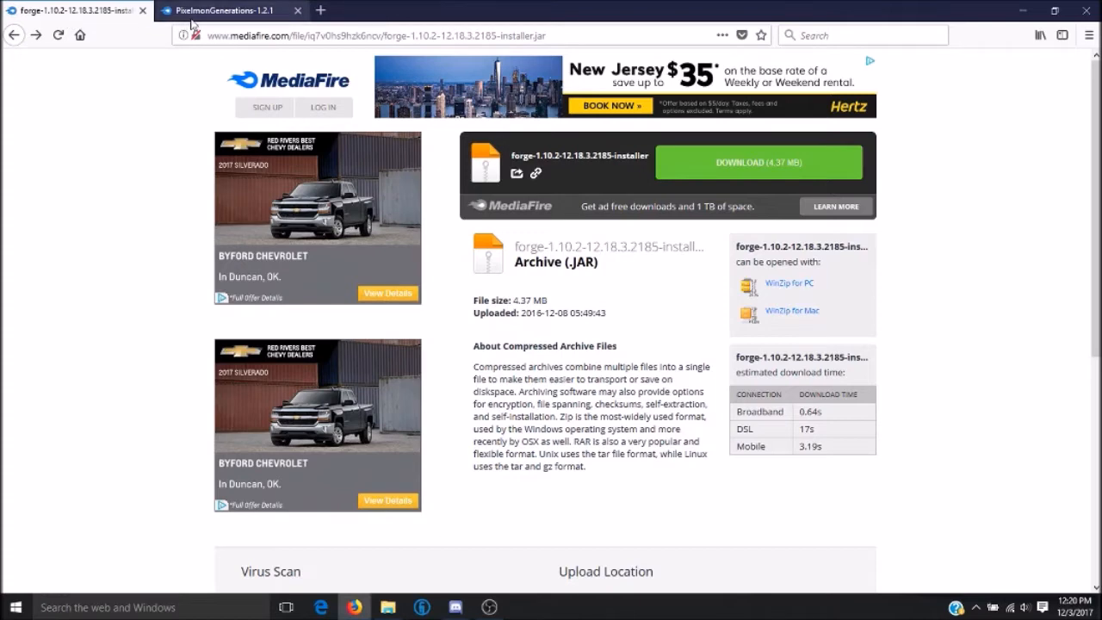
- Download and save the Forge 1.10.2 installer from its MediaFire page
left_click(220, 11)
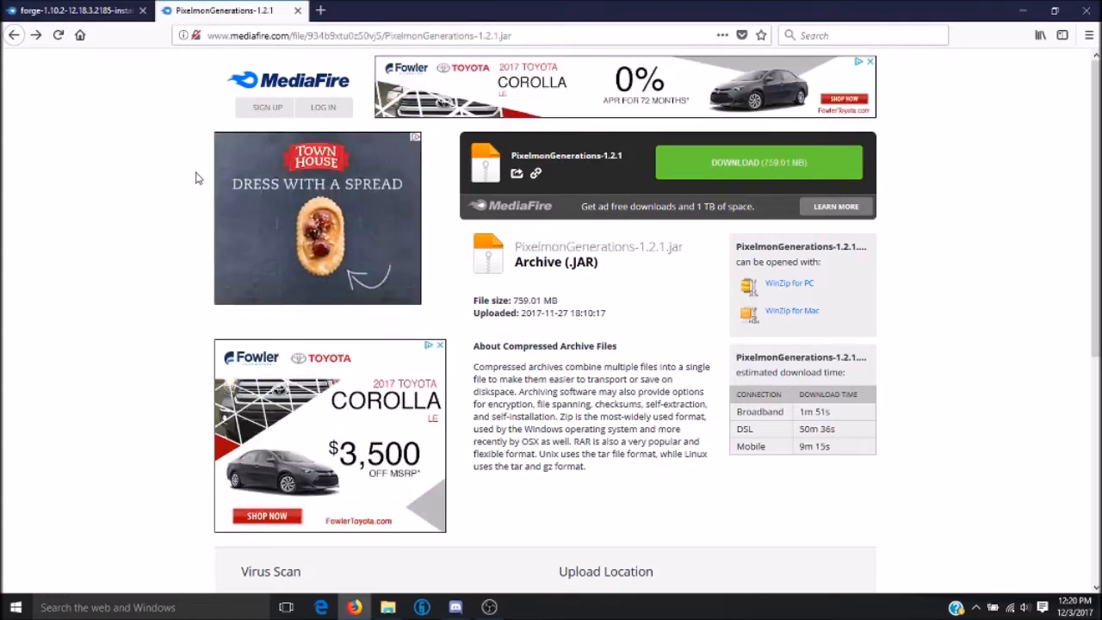
mouse_move(137, 82)
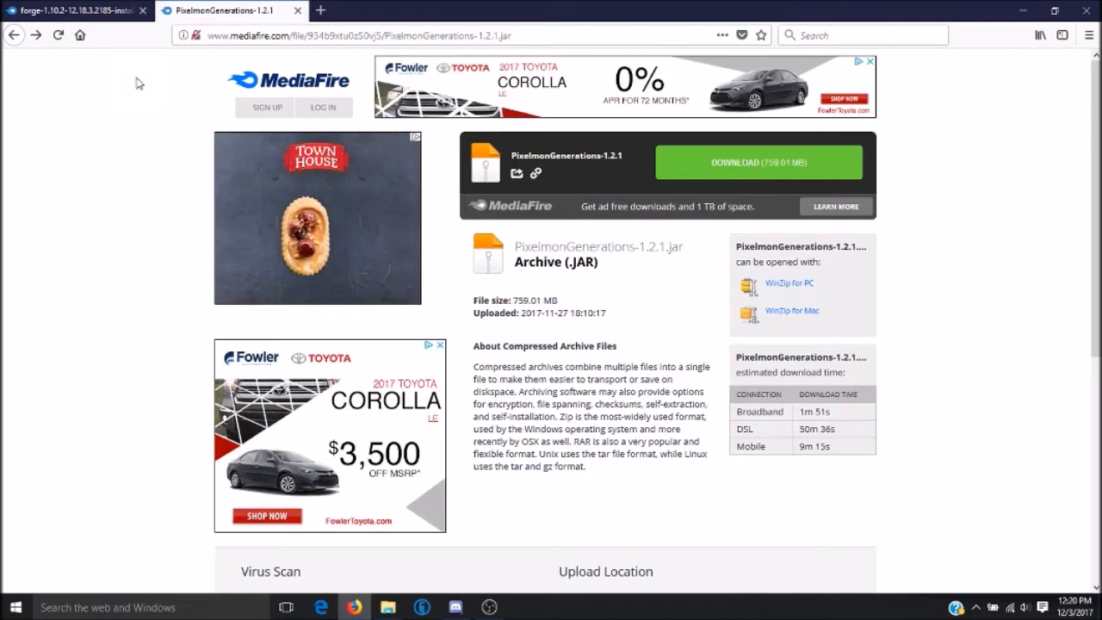
left_click(73, 10)
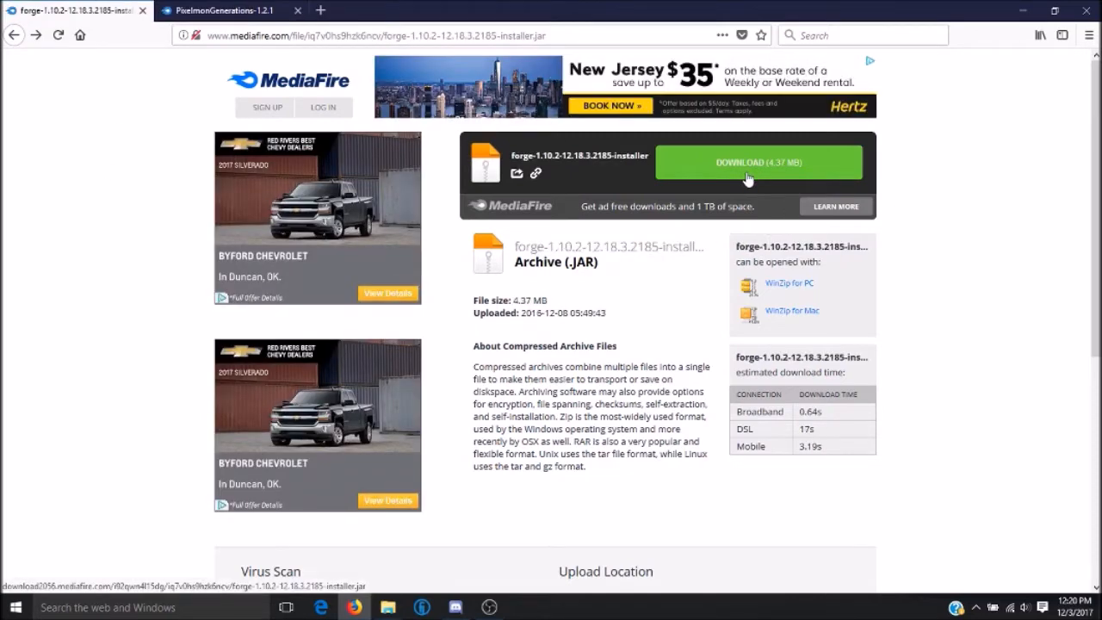
mouse_move(800, 169)
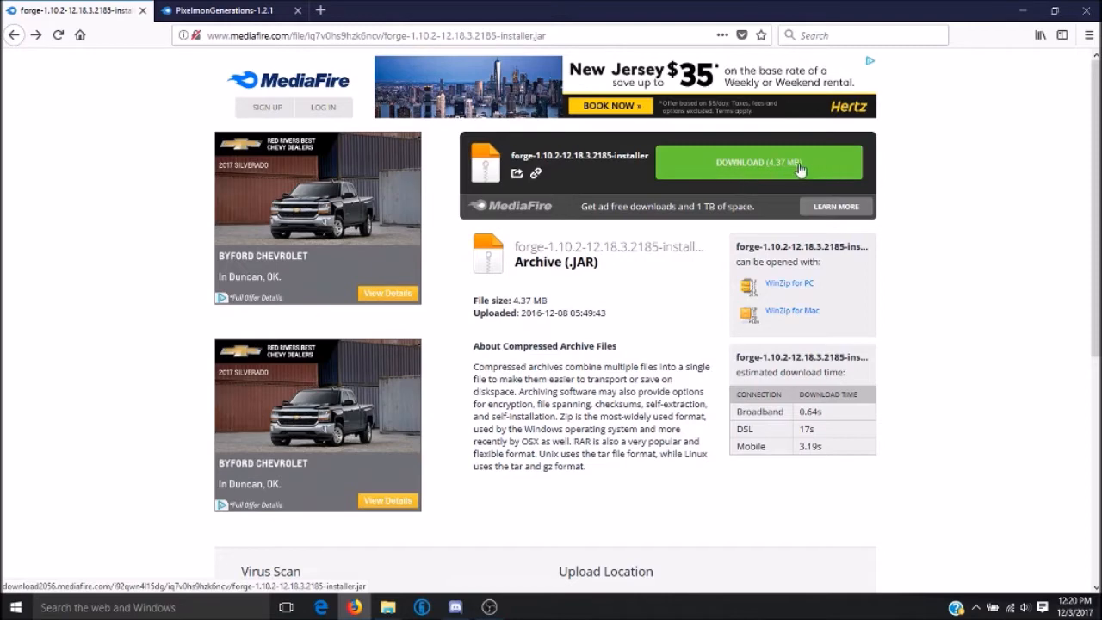
left_click(758, 162)
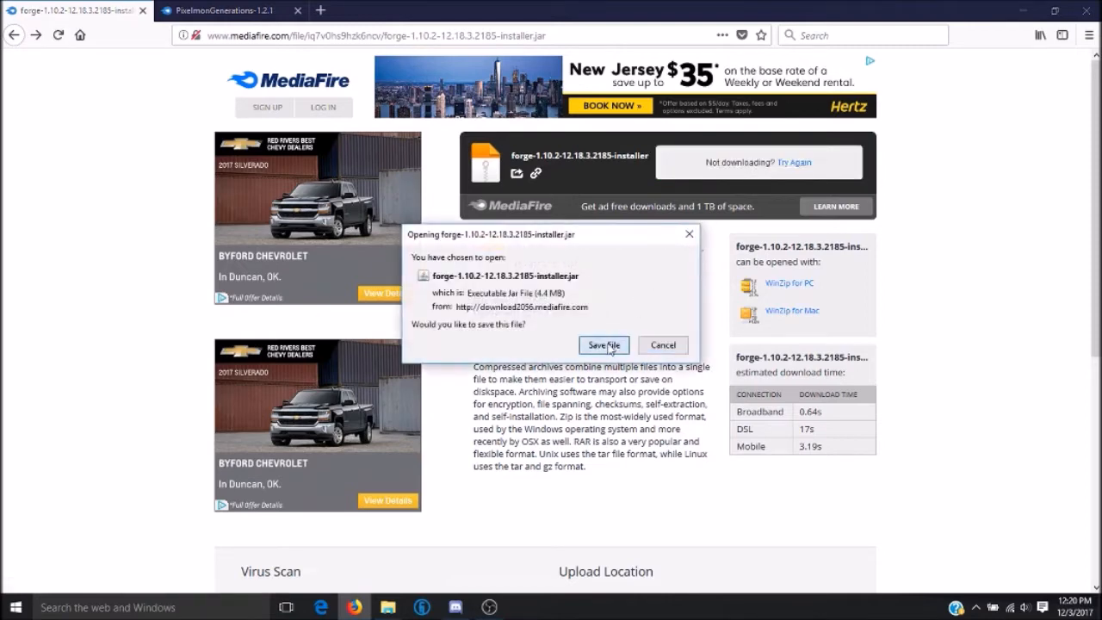
left_click(603, 344)
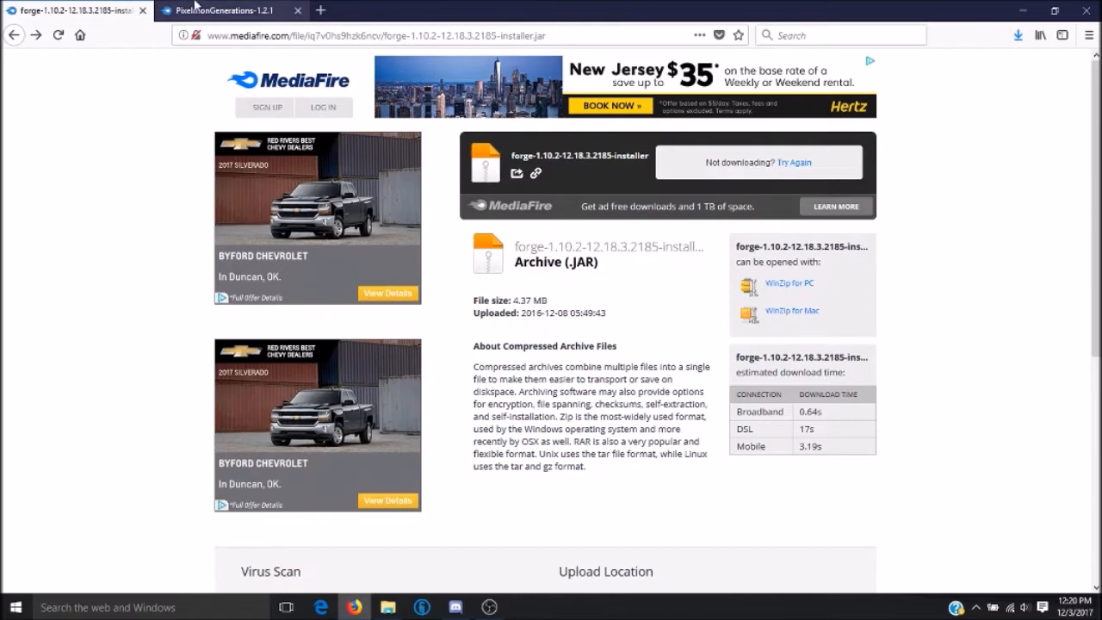
- Download and save the PixelmonGenerations-1.2.1 jar from its MediaFire page
left_click(227, 11)
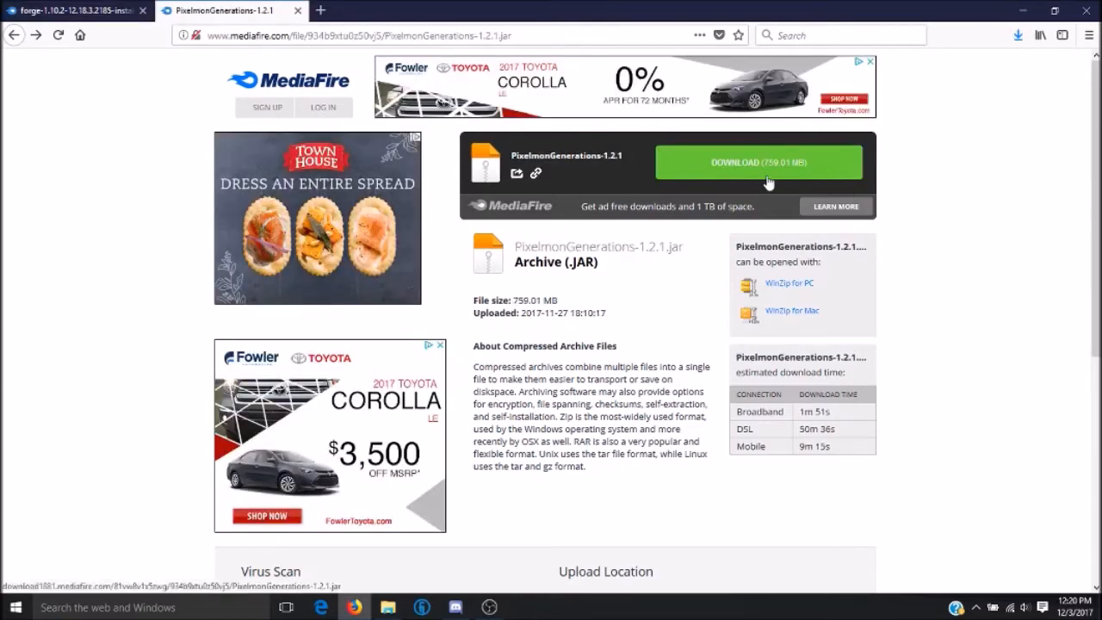
left_click(758, 162)
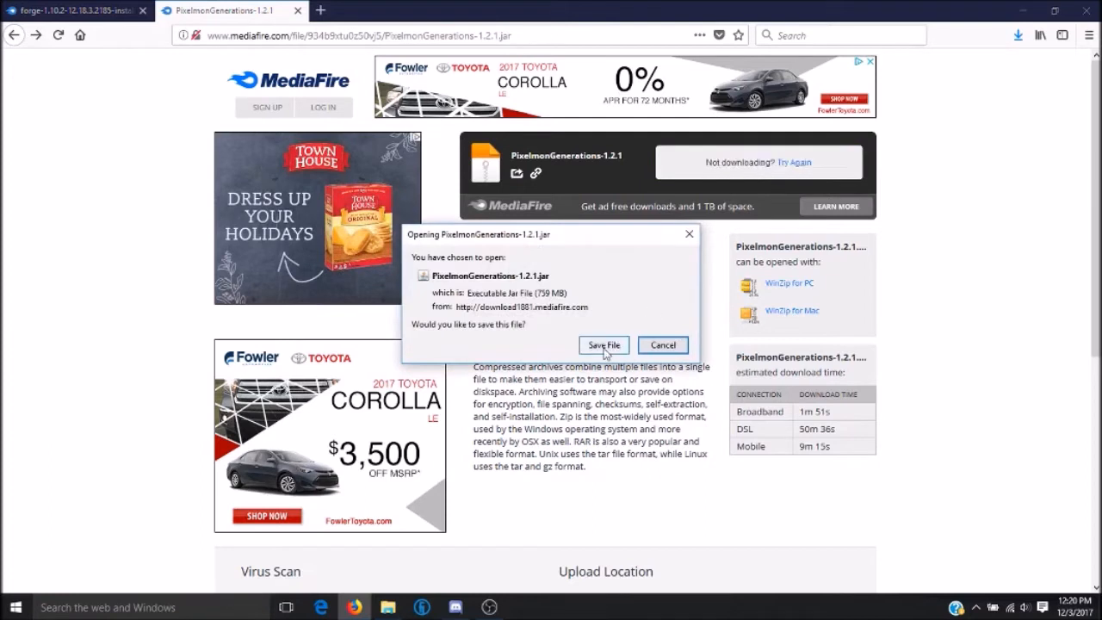
left_click(603, 345)
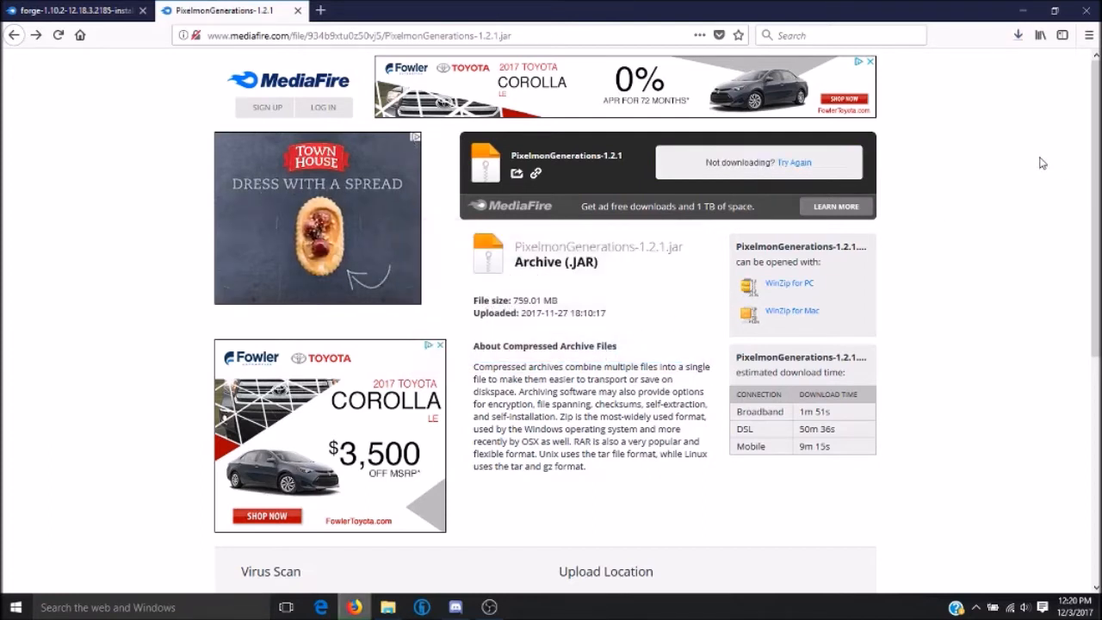
- Run the downloaded Forge installer from Firefox's downloads, accepting the executable-file warning
left_click(1018, 34)
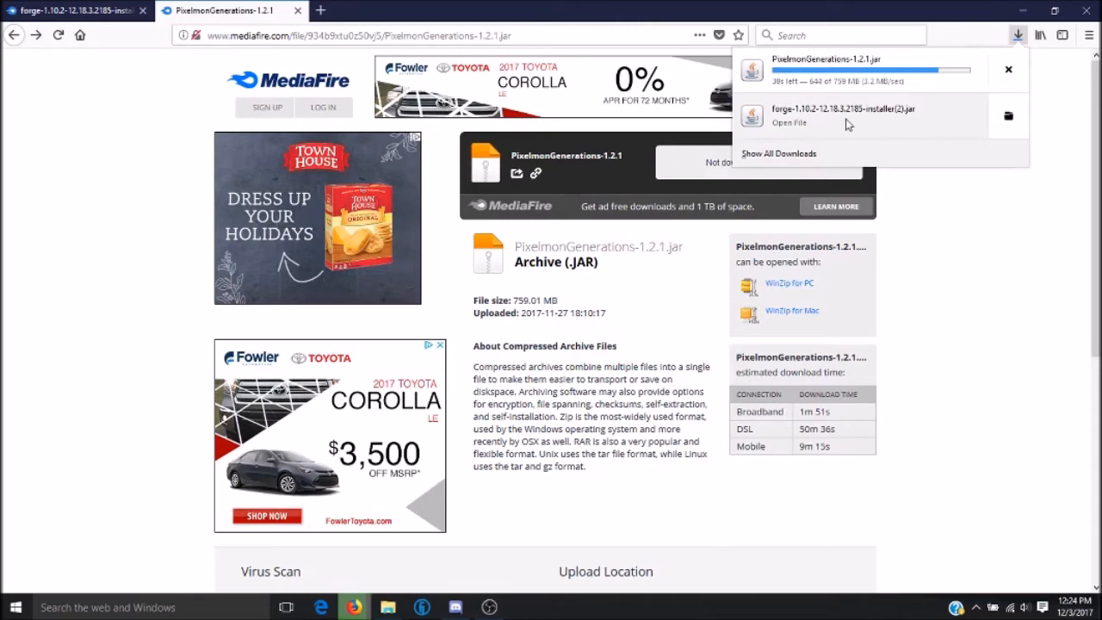
left_click(788, 123)
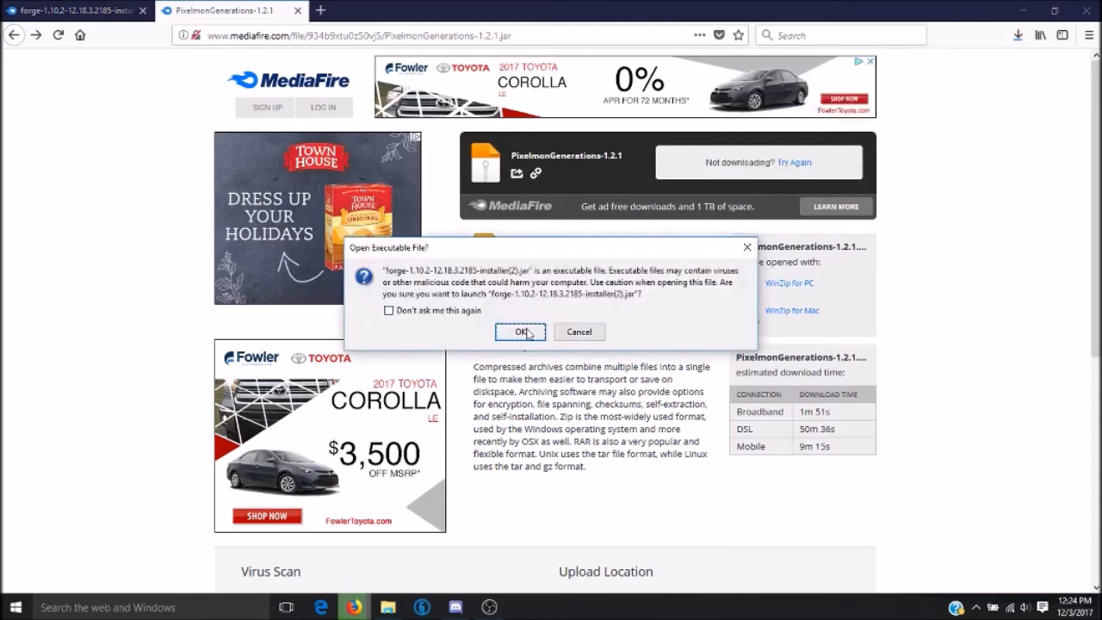
left_click(521, 331)
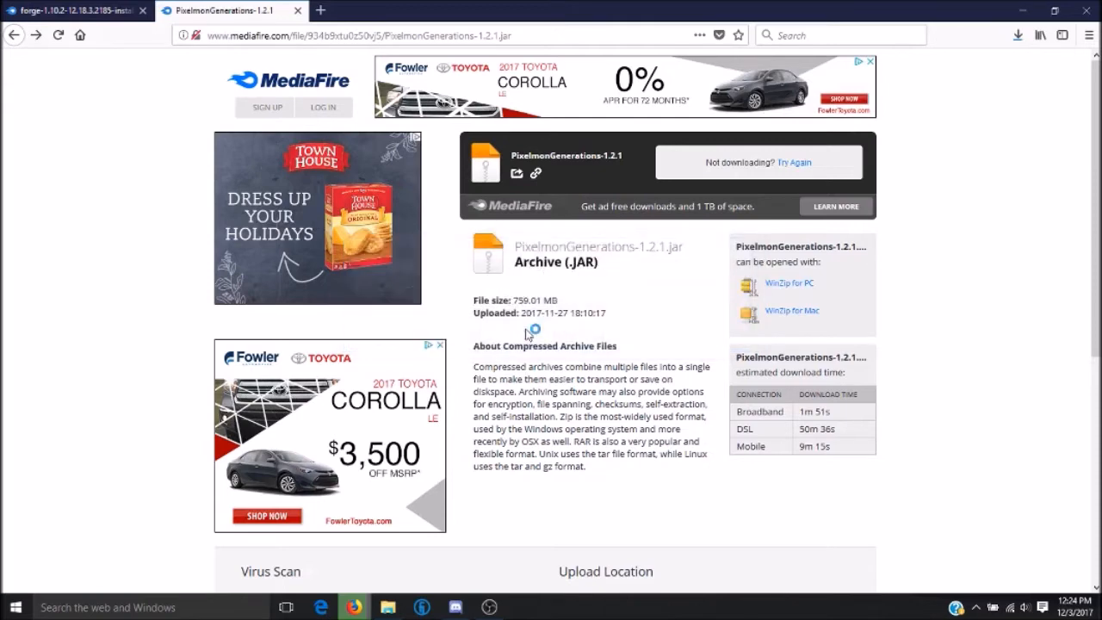
mouse_move(527, 334)
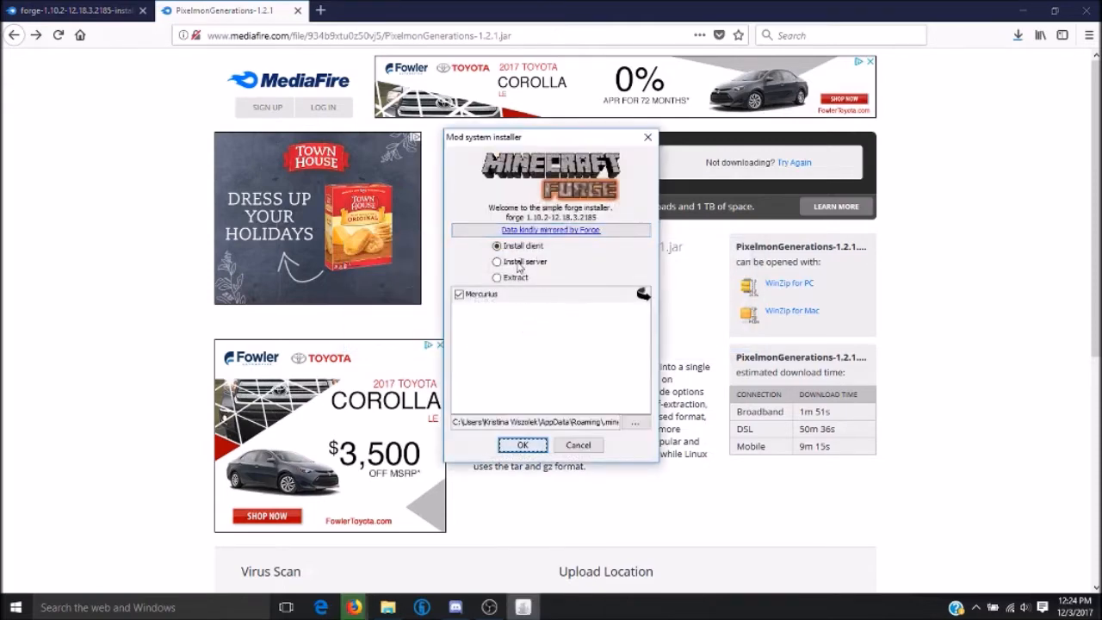
- Install the Forge 1.10.2 client without the Mercurius extra and dismiss the success notice
left_click(496, 246)
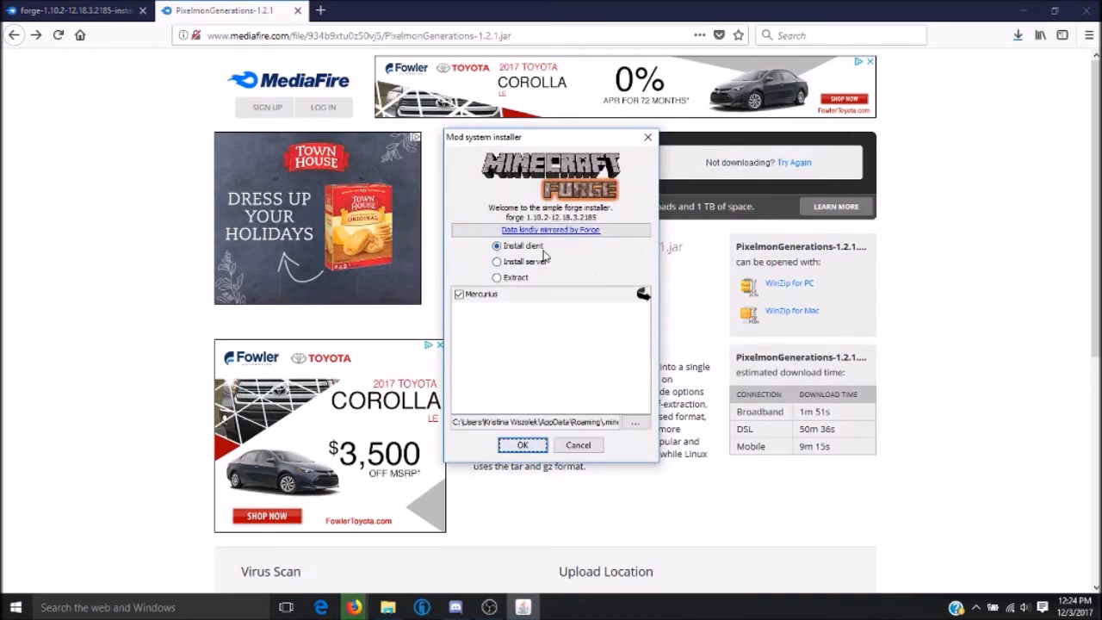
left_click(459, 293)
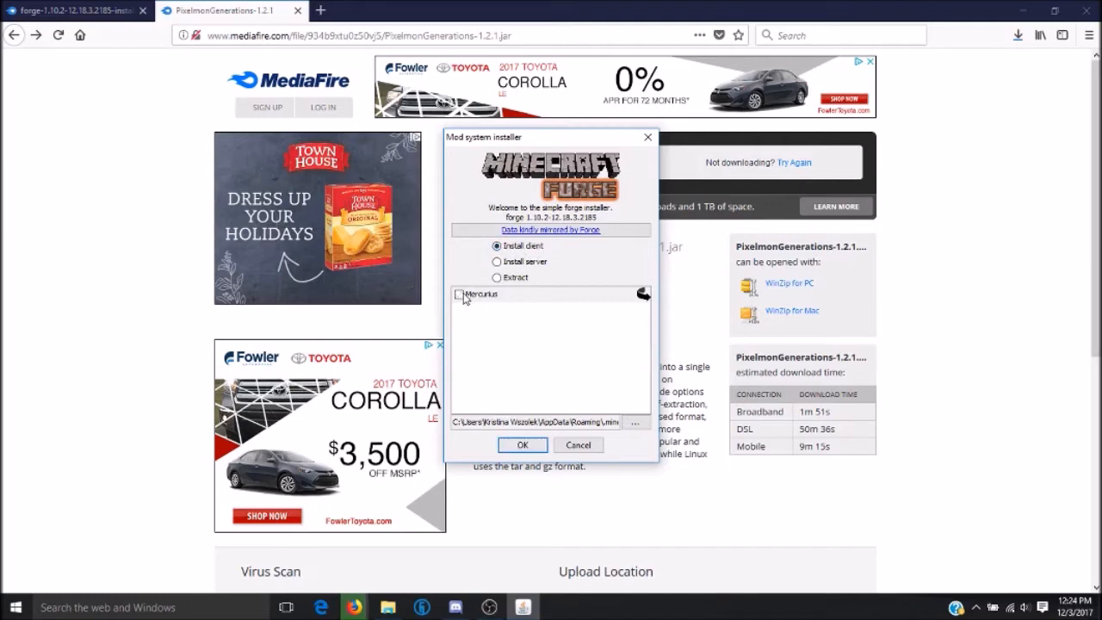
left_click(522, 444)
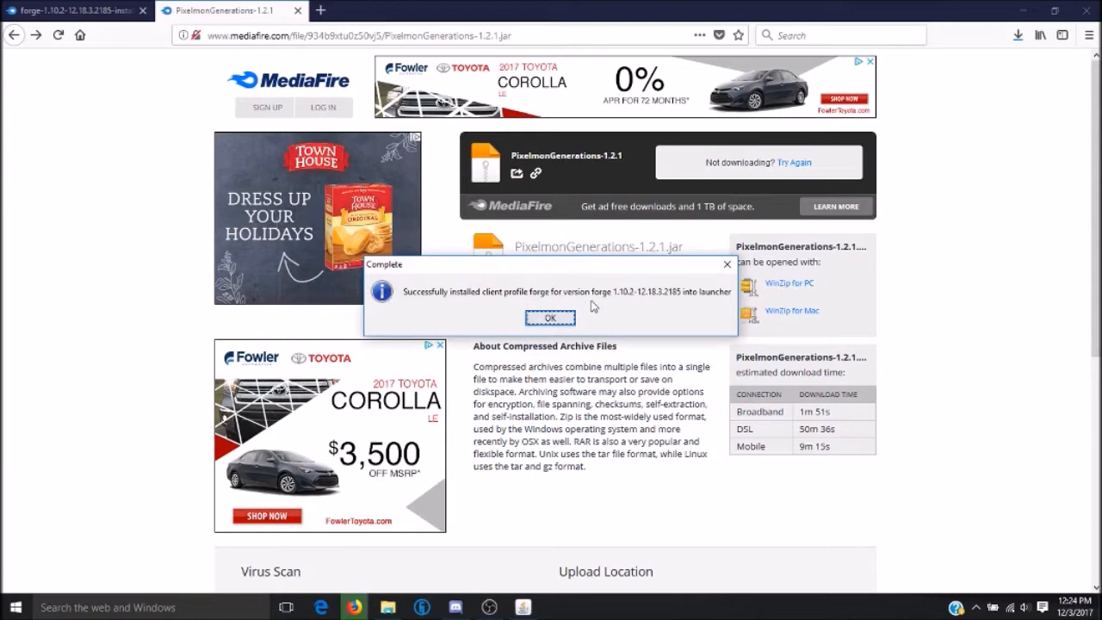
mouse_move(623, 302)
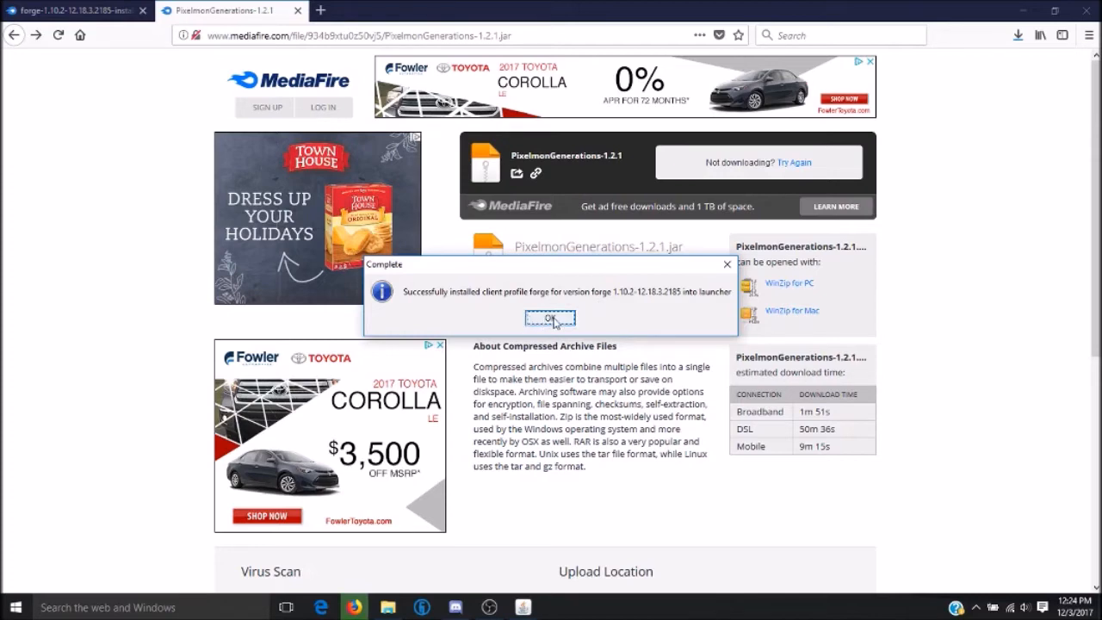
left_click(550, 319)
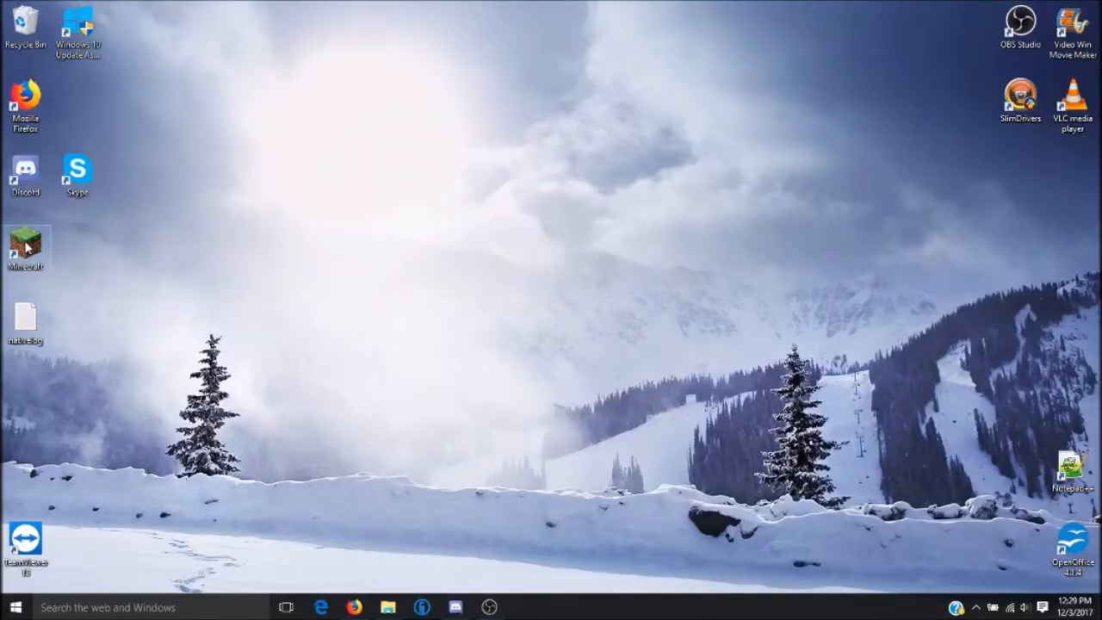
- Start the Minecraft Launcher and enable advanced settings under Launch options, acknowledging the warning
double_click(24, 245)
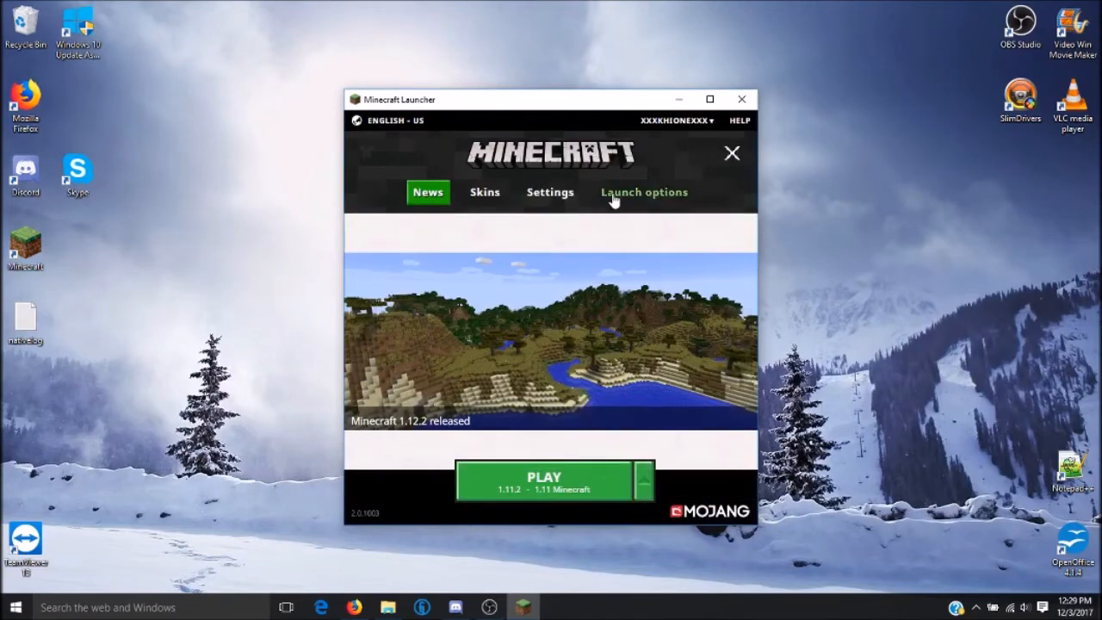
left_click(644, 193)
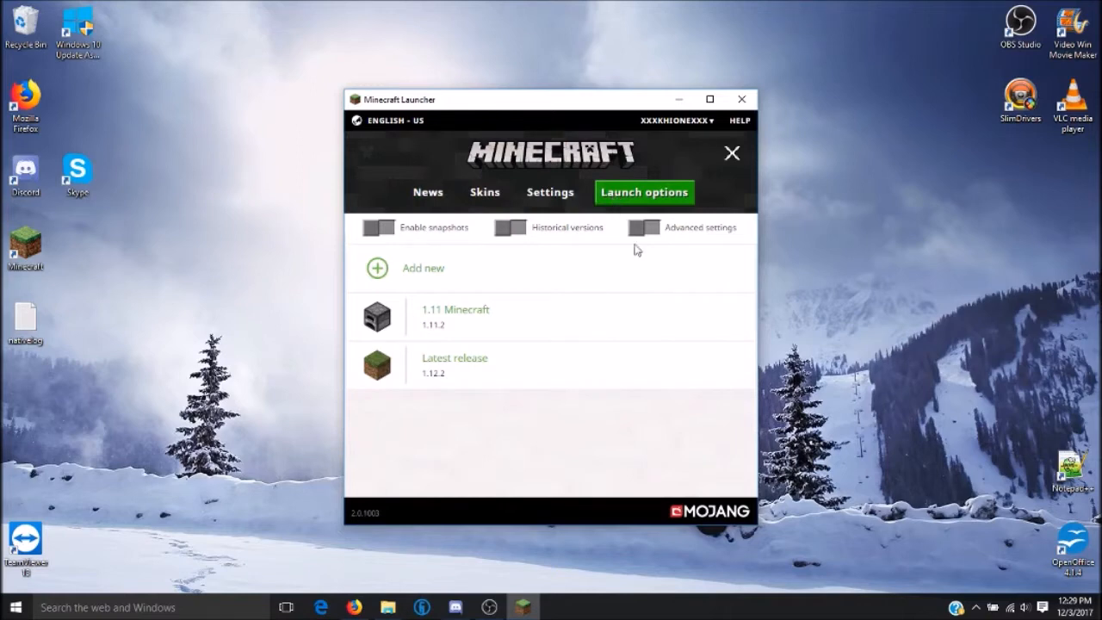
left_click(644, 227)
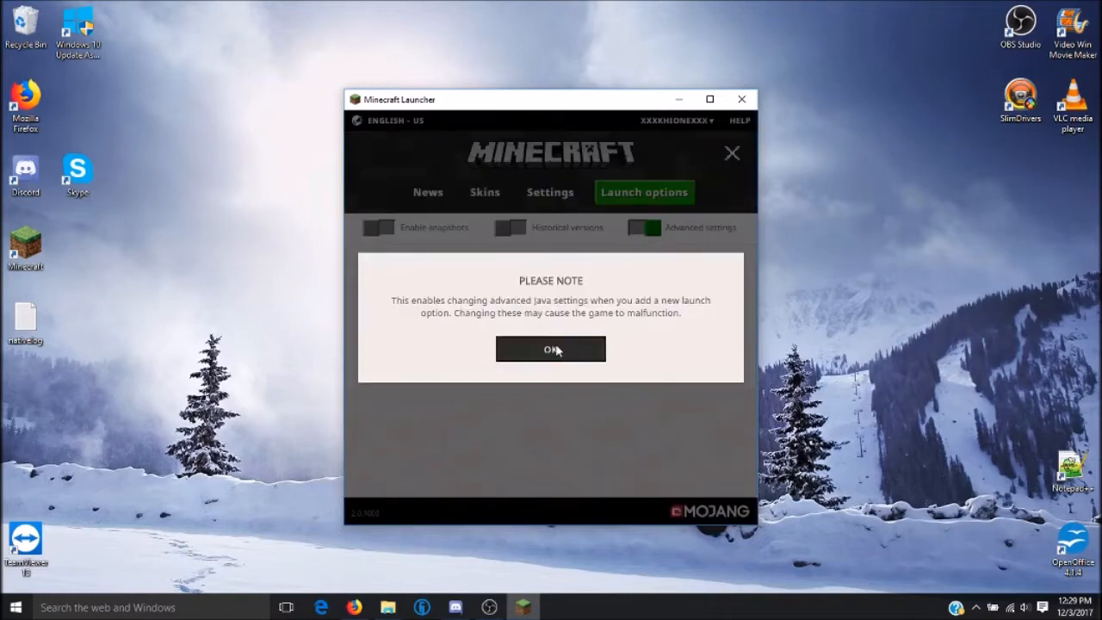
left_click(551, 348)
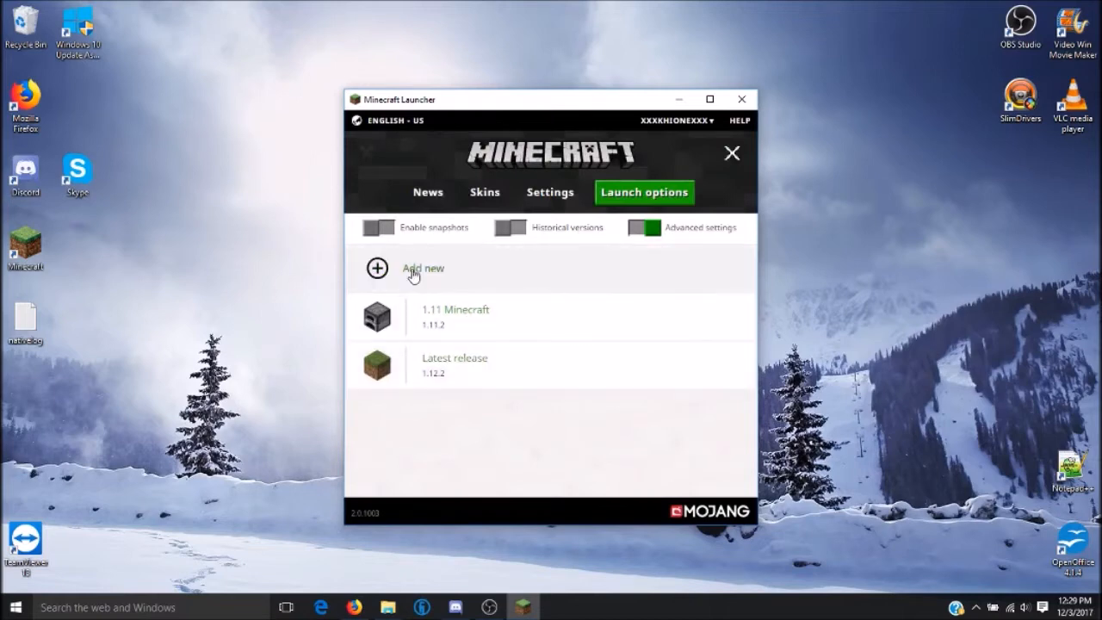
- Add a new configuration named Pixelmon using release 1.10.2-forge1.10.2-12.18.3.2185
left_click(422, 268)
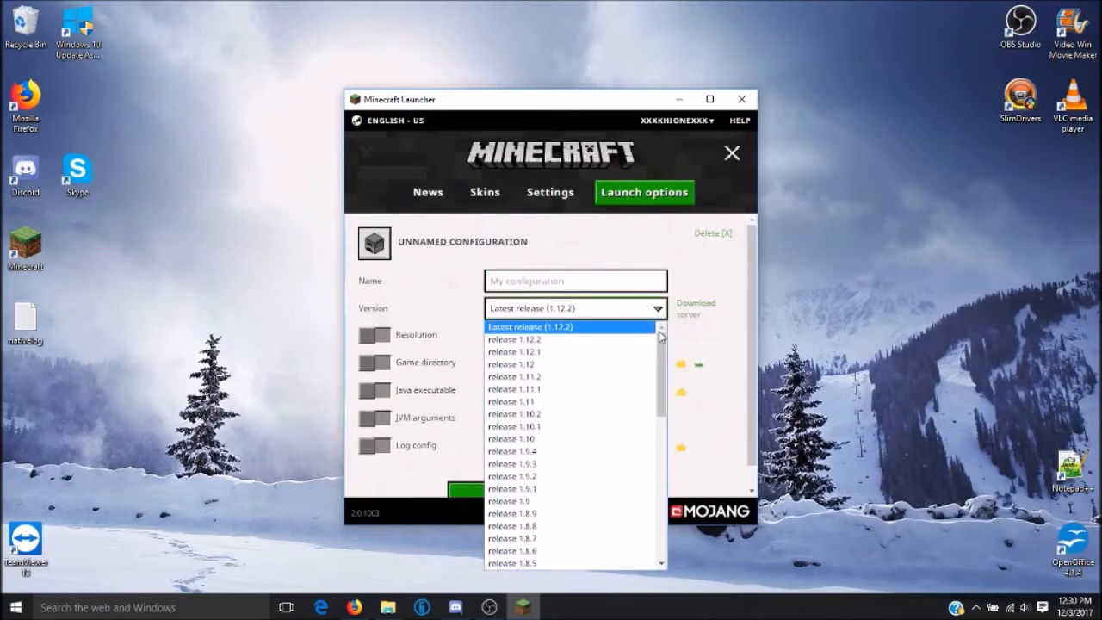
scroll("down", 3)
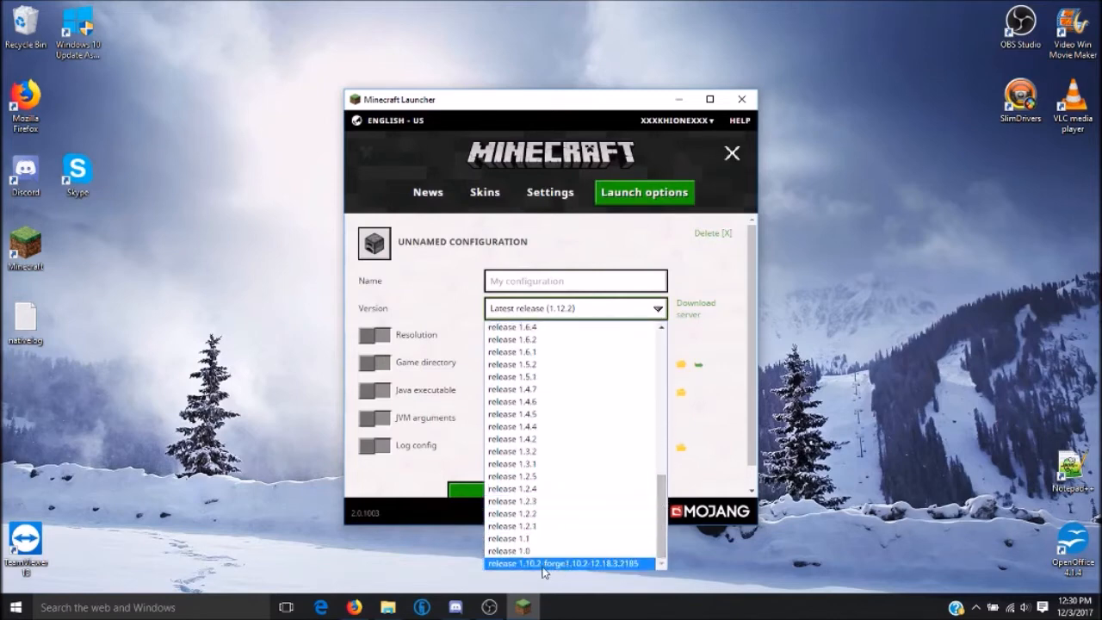
left_click(564, 563)
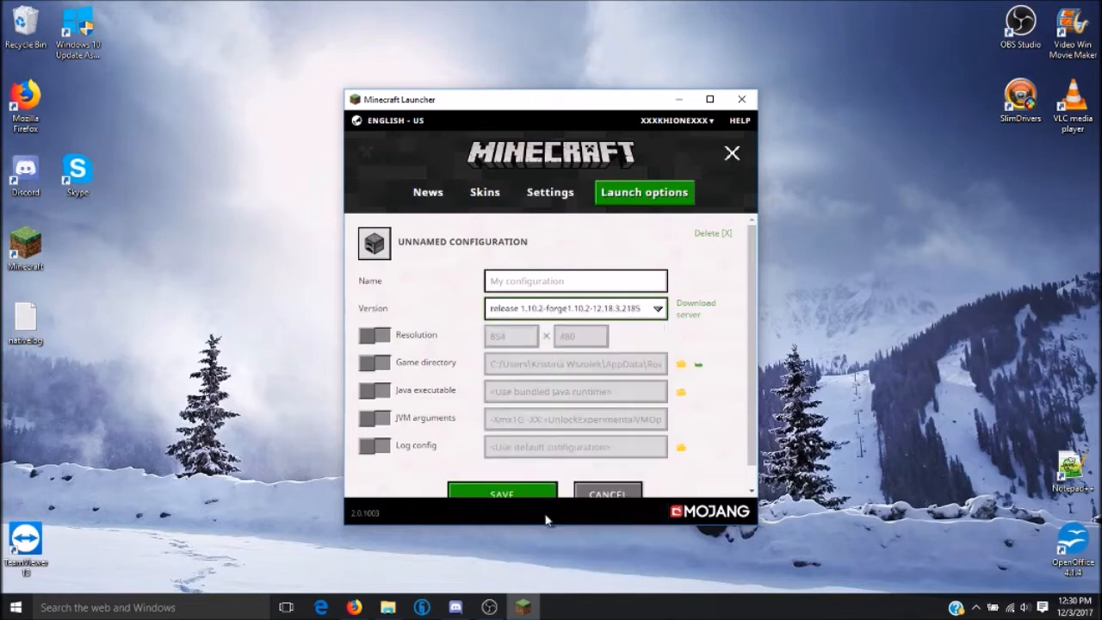
left_click(575, 280)
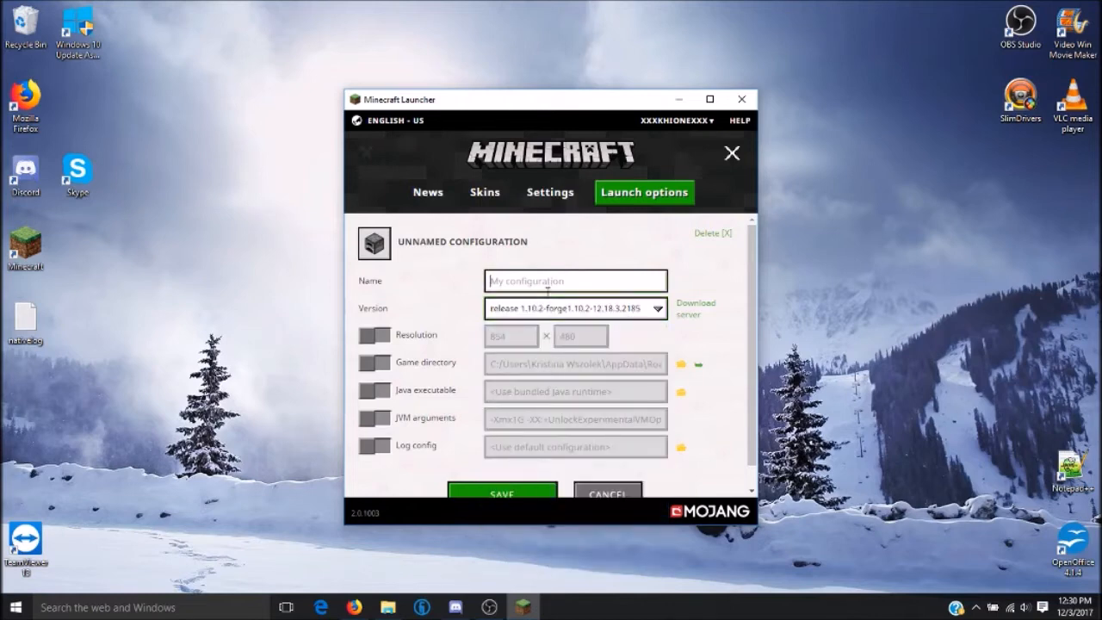
type("Pixelmon")
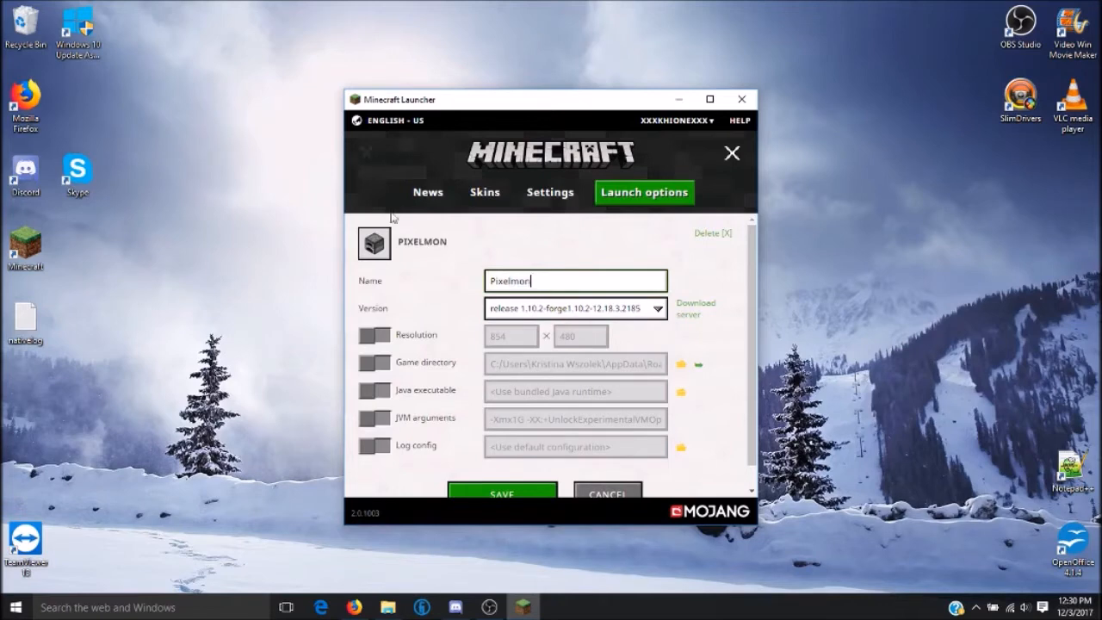
left_click(372, 242)
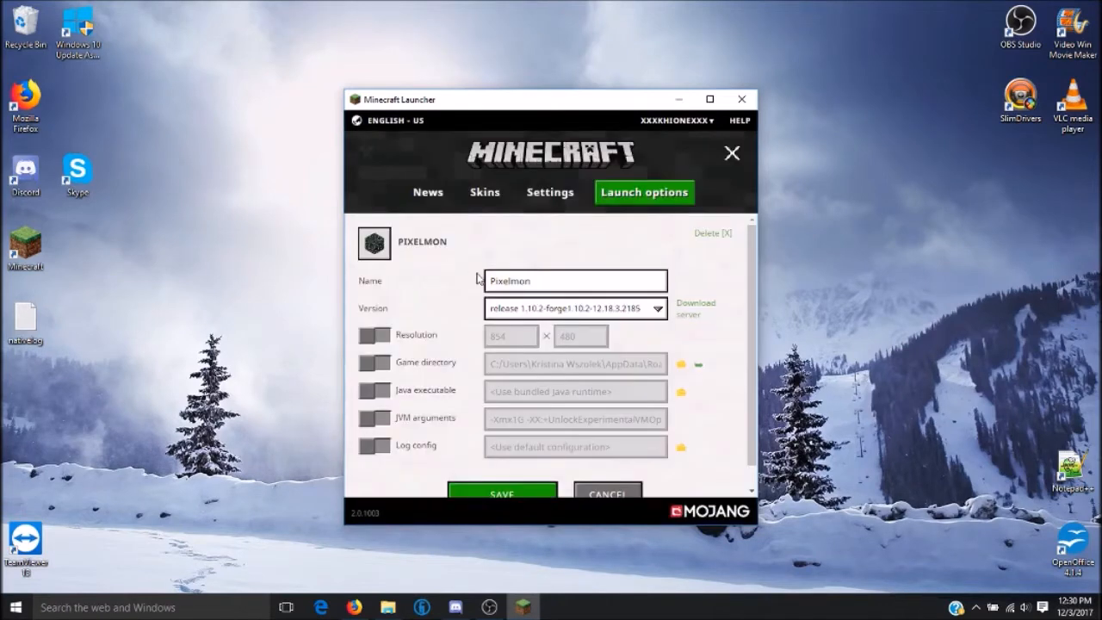
mouse_move(463, 286)
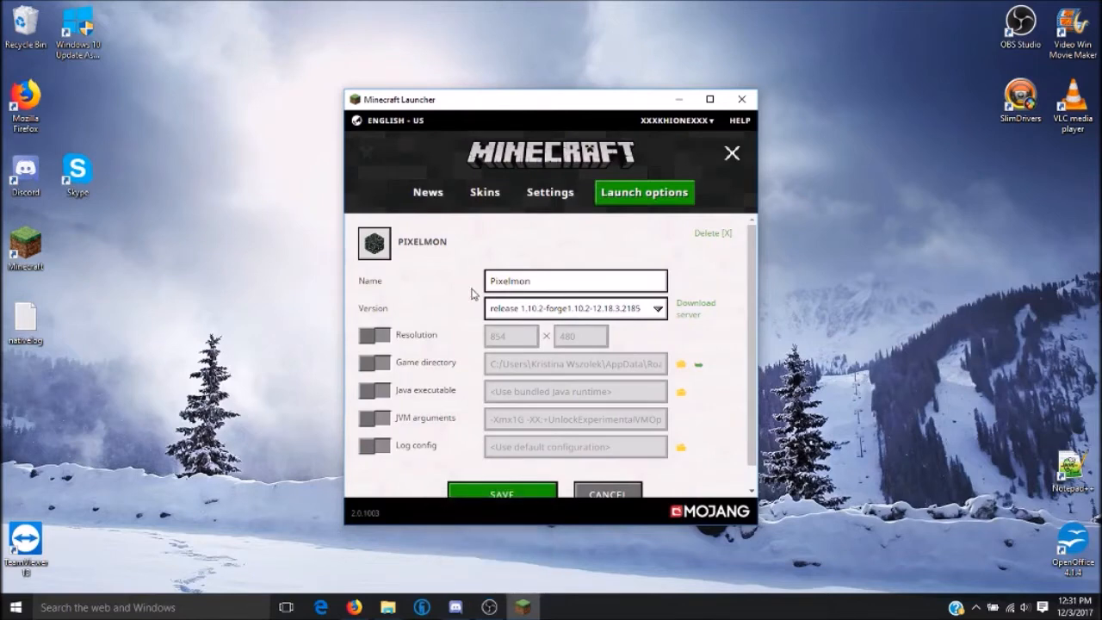
mouse_move(469, 399)
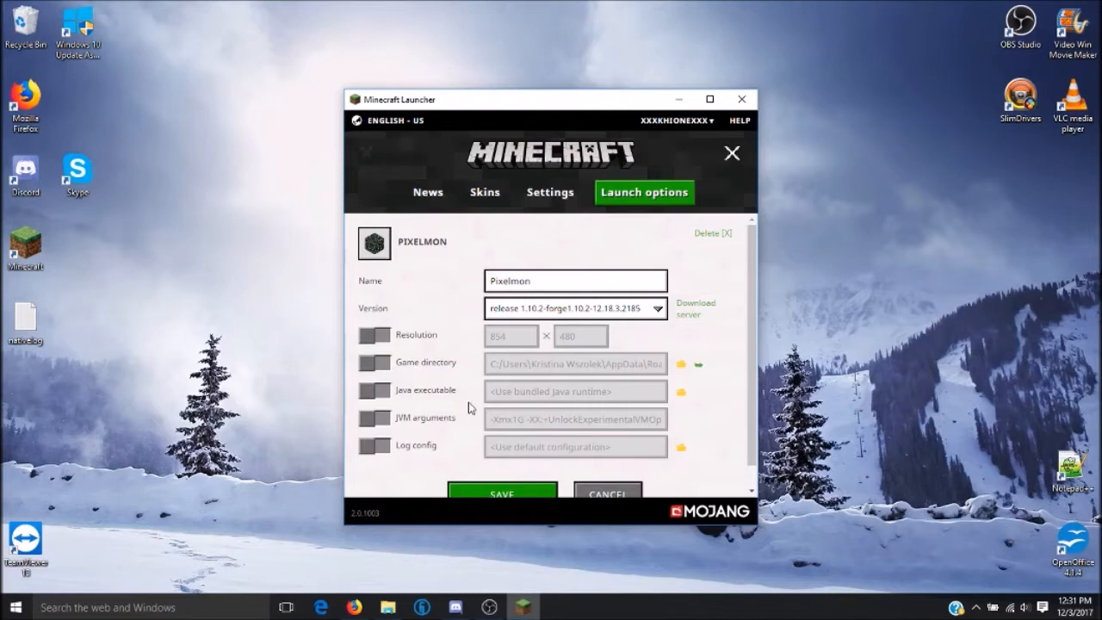
mouse_move(376, 424)
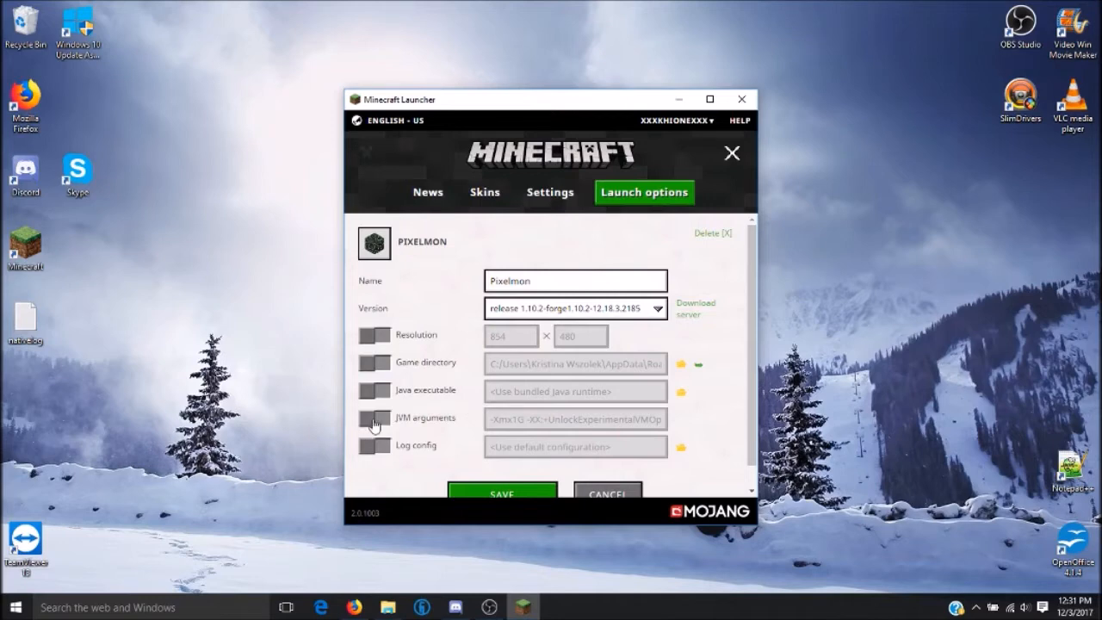
- Enable custom JVM arguments for the Pixelmon configuration and begin editing the -Xmx memory value
left_click(375, 420)
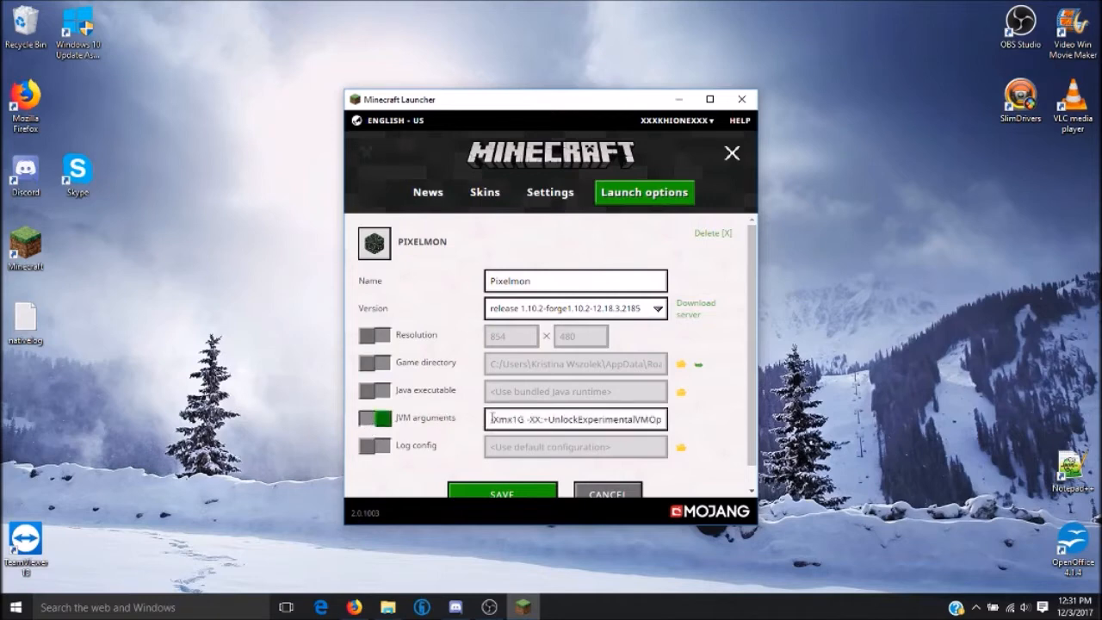
left_click(517, 420)
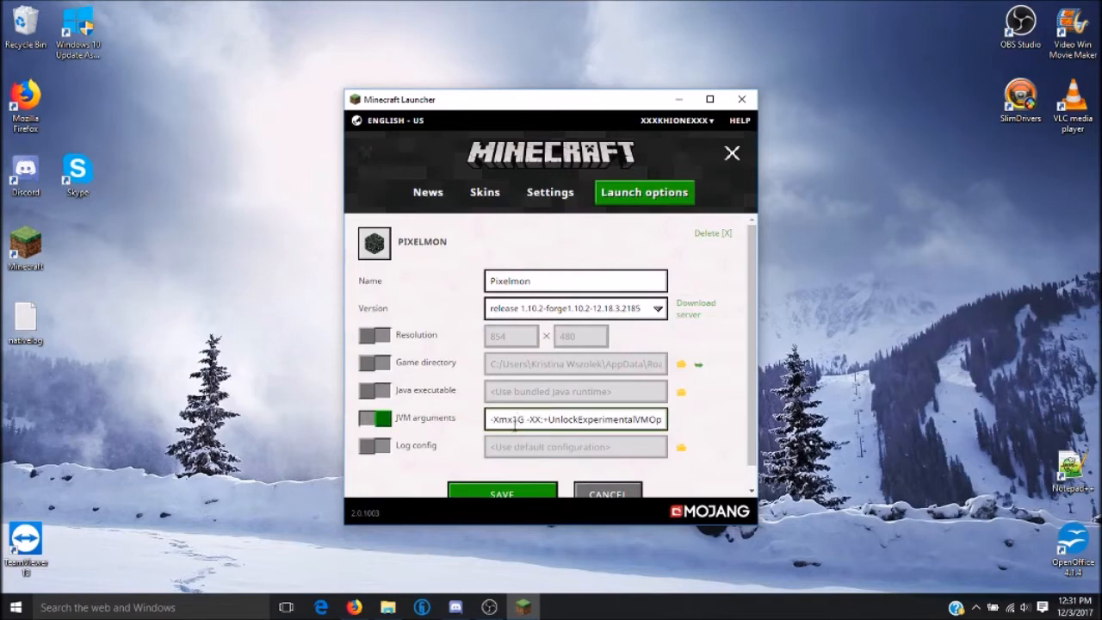
mouse_move(517, 421)
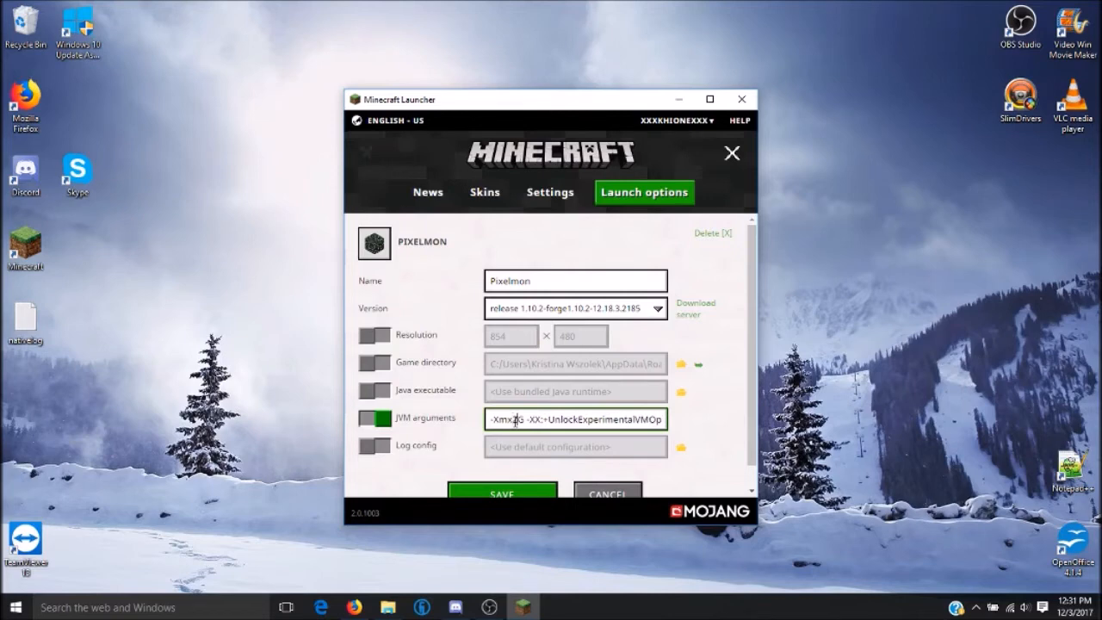
mouse_move(527, 429)
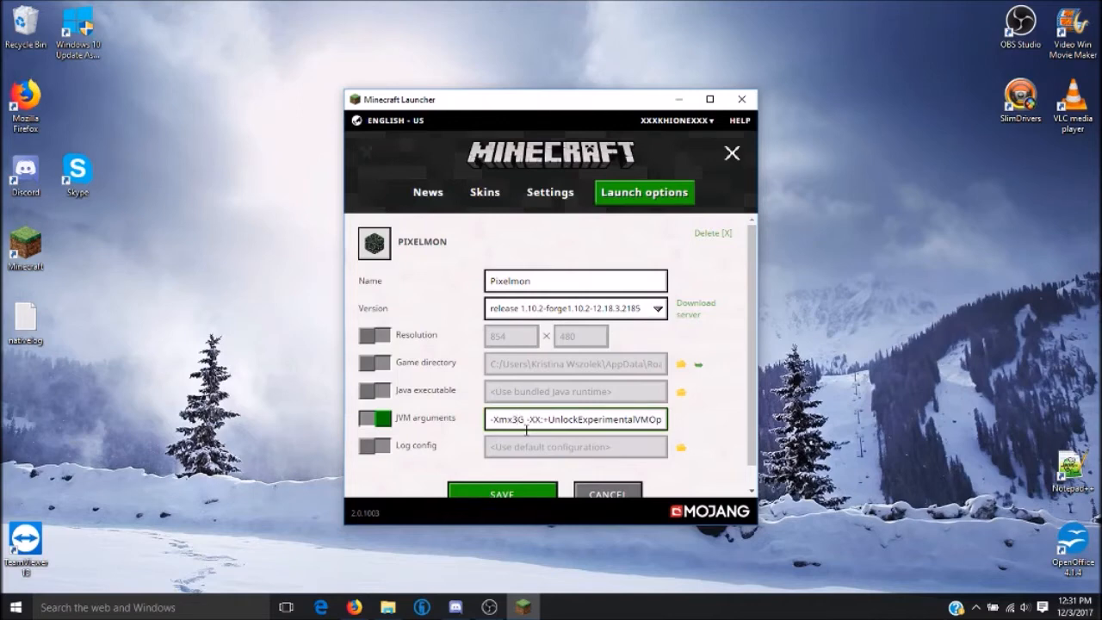
mouse_move(503, 440)
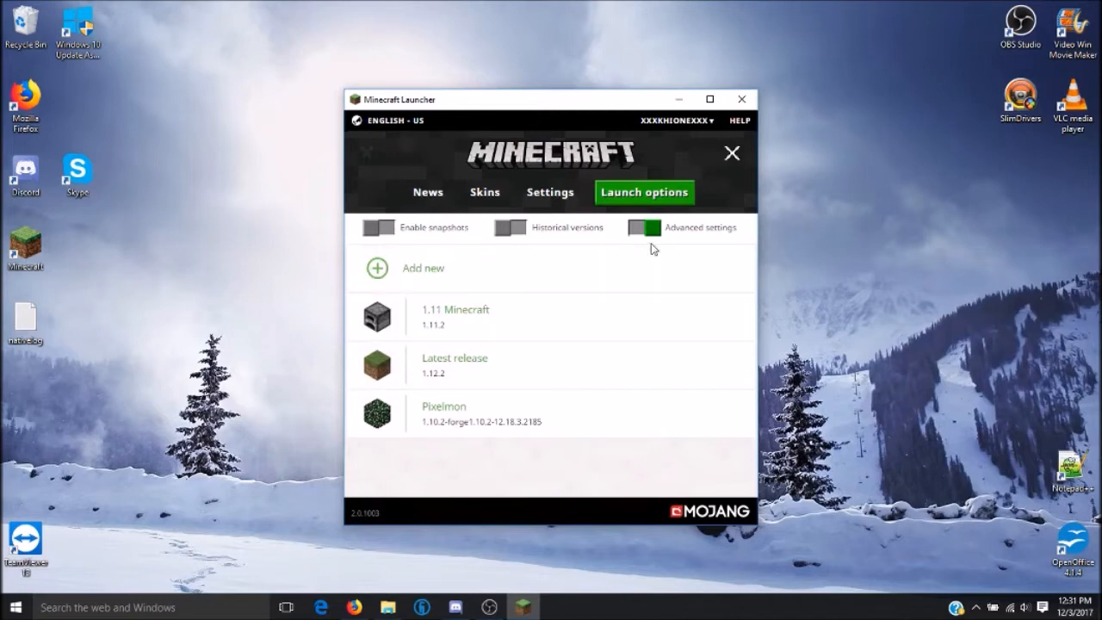
- Select Pixelmon as the profile to play from the News page, then close the launcher
left_click(427, 193)
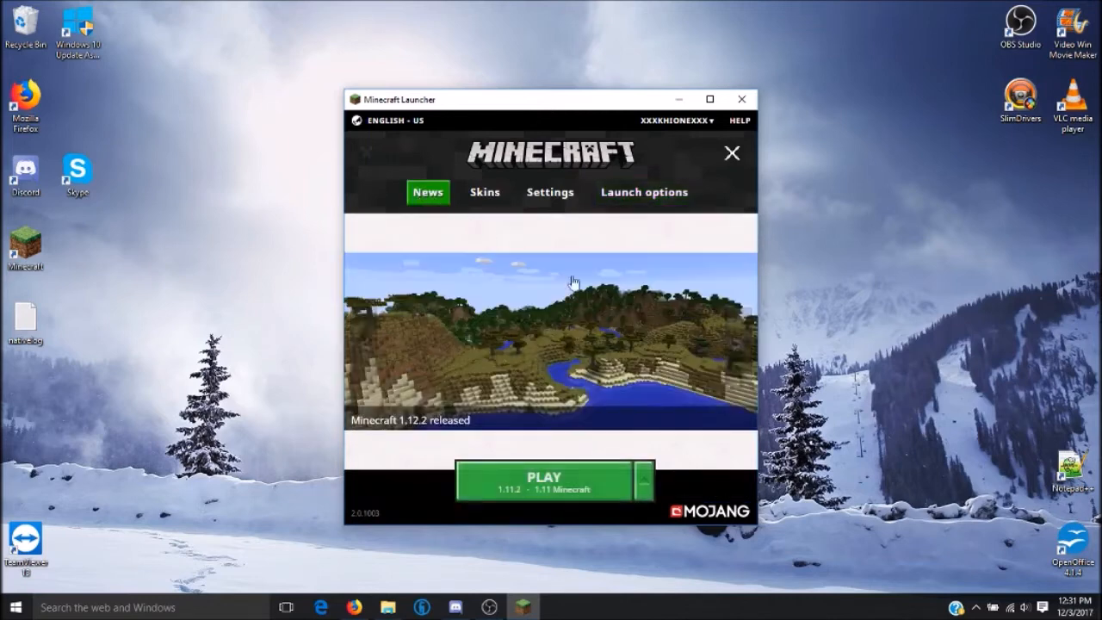
left_click(644, 479)
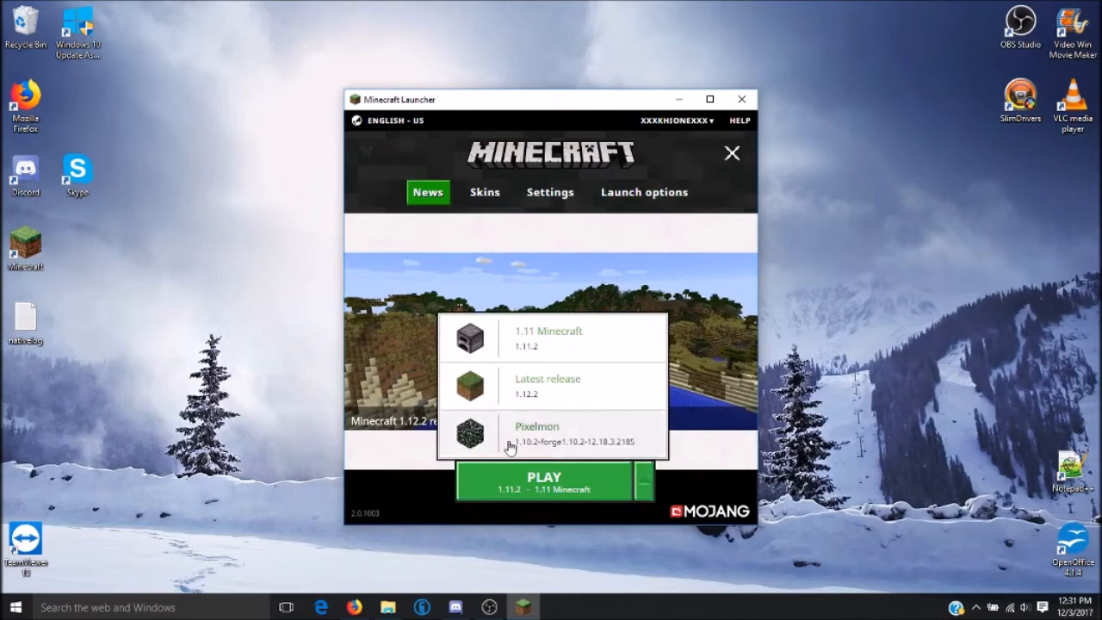
mouse_move(554, 451)
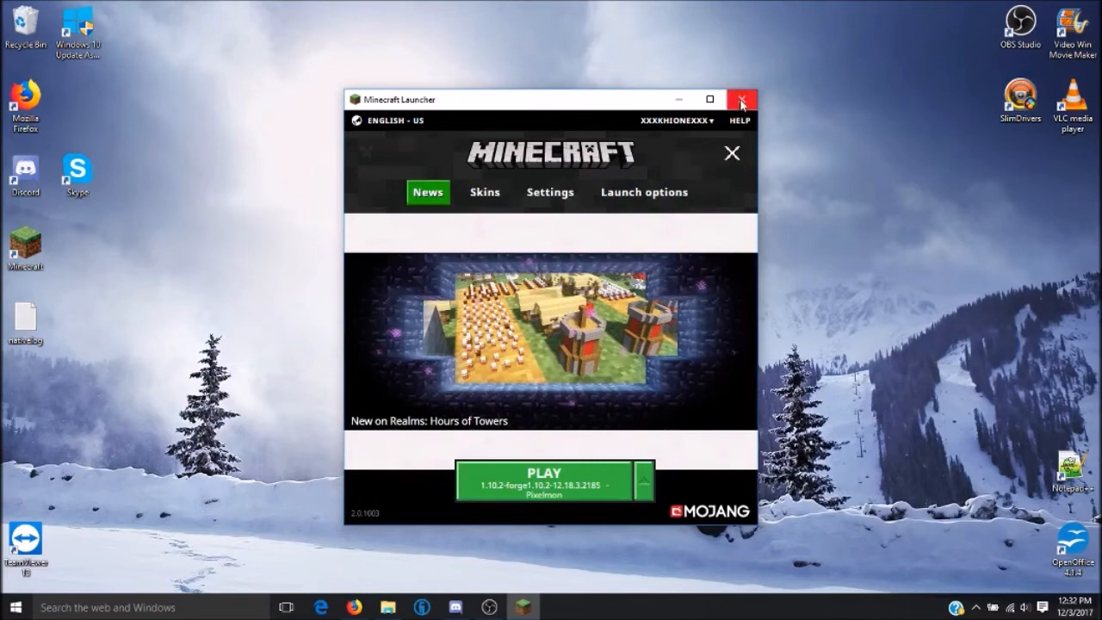
left_click(740, 99)
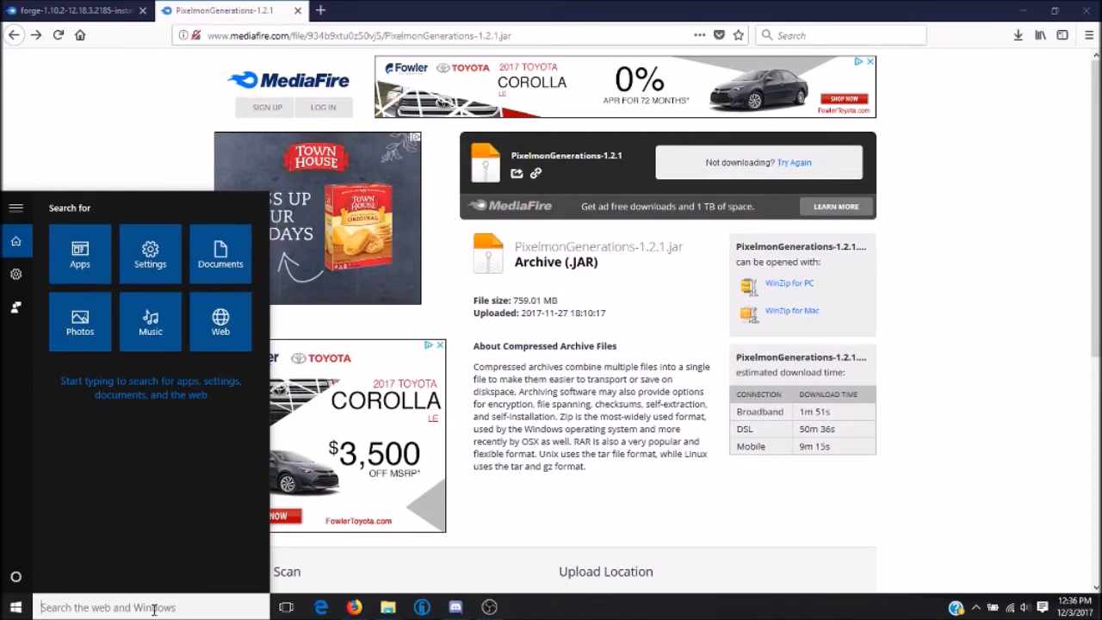
- Navigate via %appdata% into Roaming\.minecraft and open its empty mods folder
type("%app")
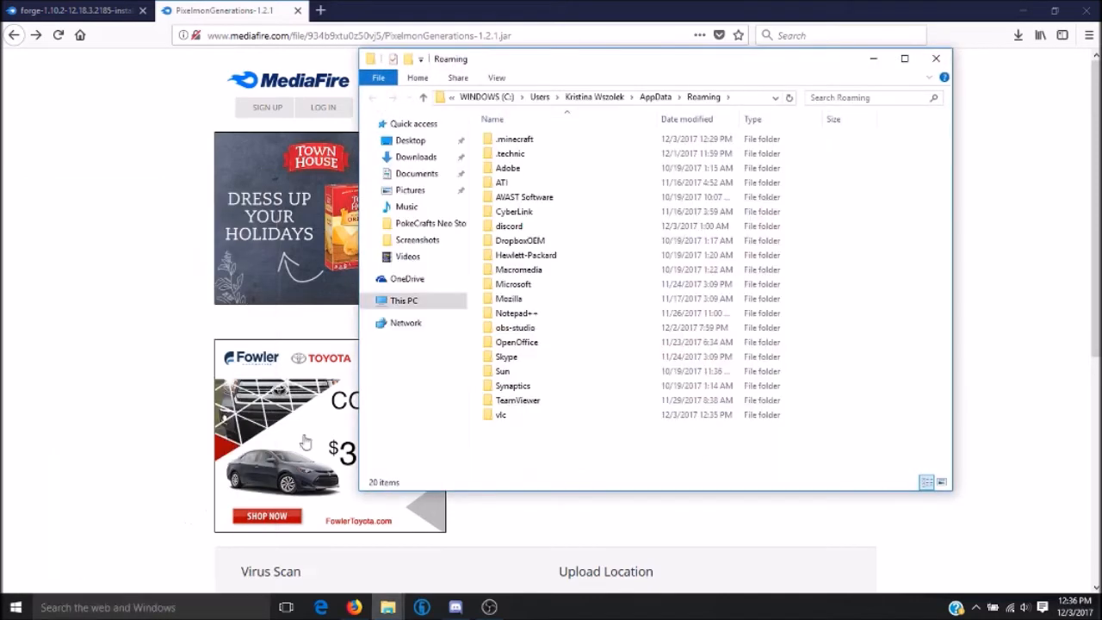
double_click(513, 138)
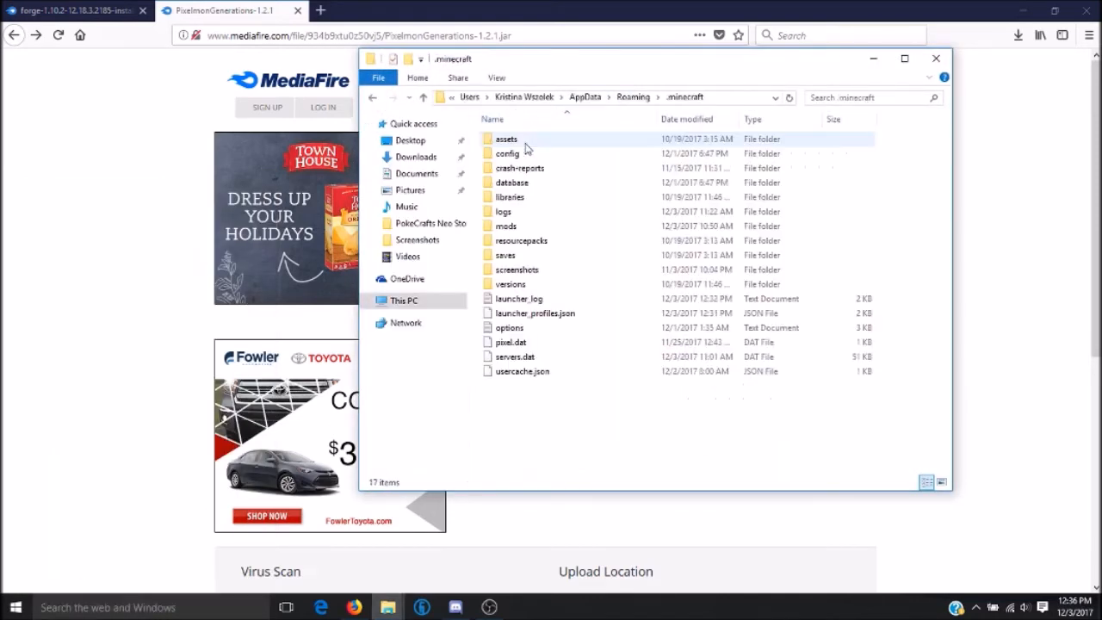
left_click(506, 226)
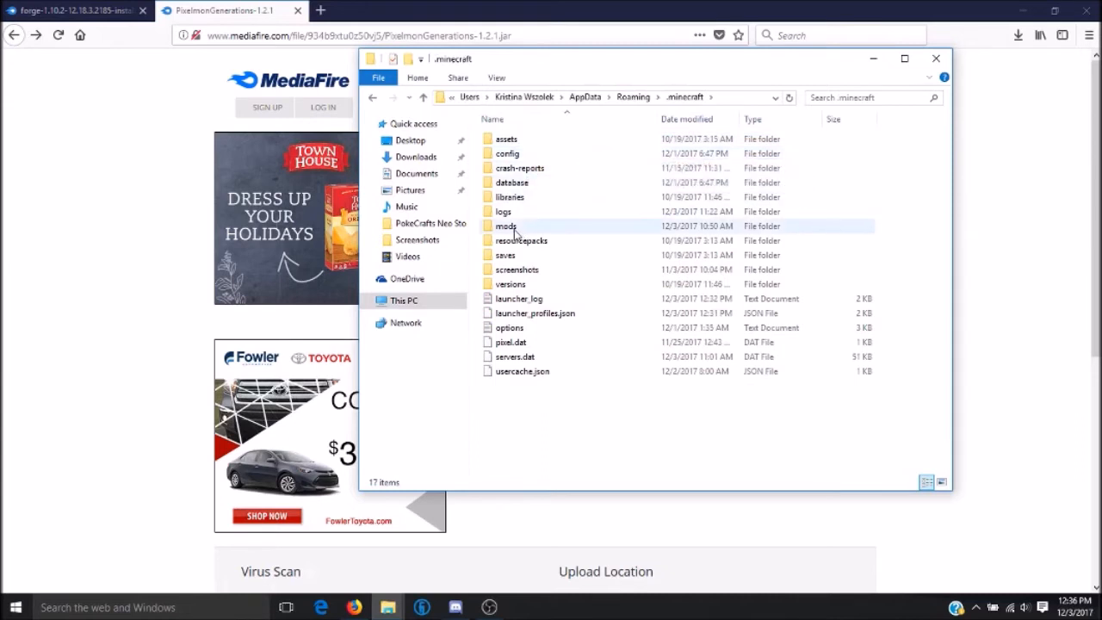
double_click(506, 225)
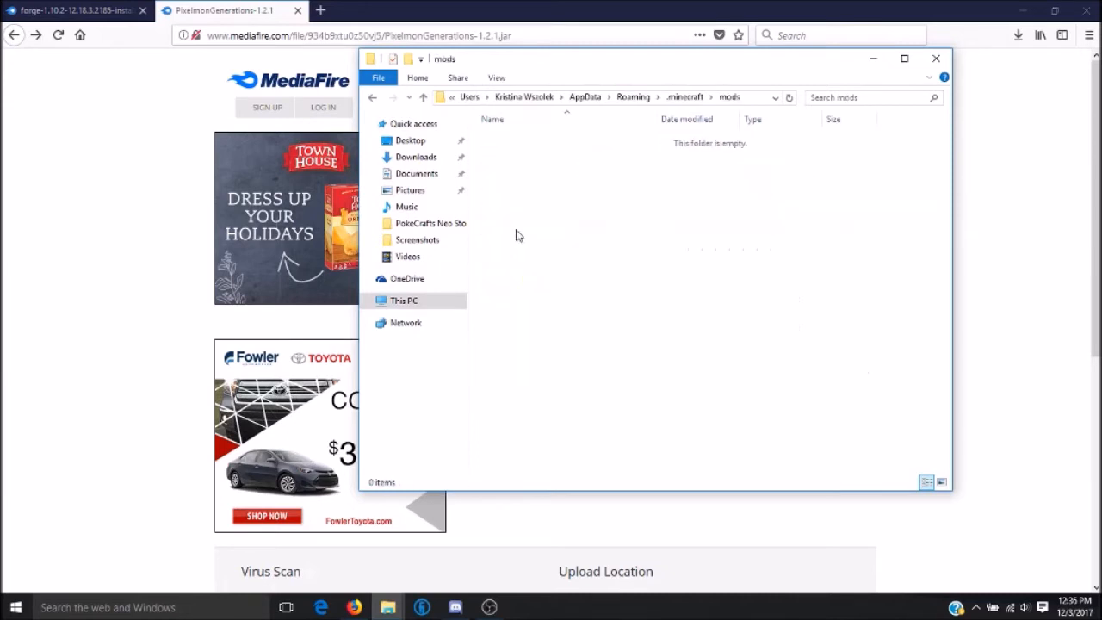
mouse_move(1018, 34)
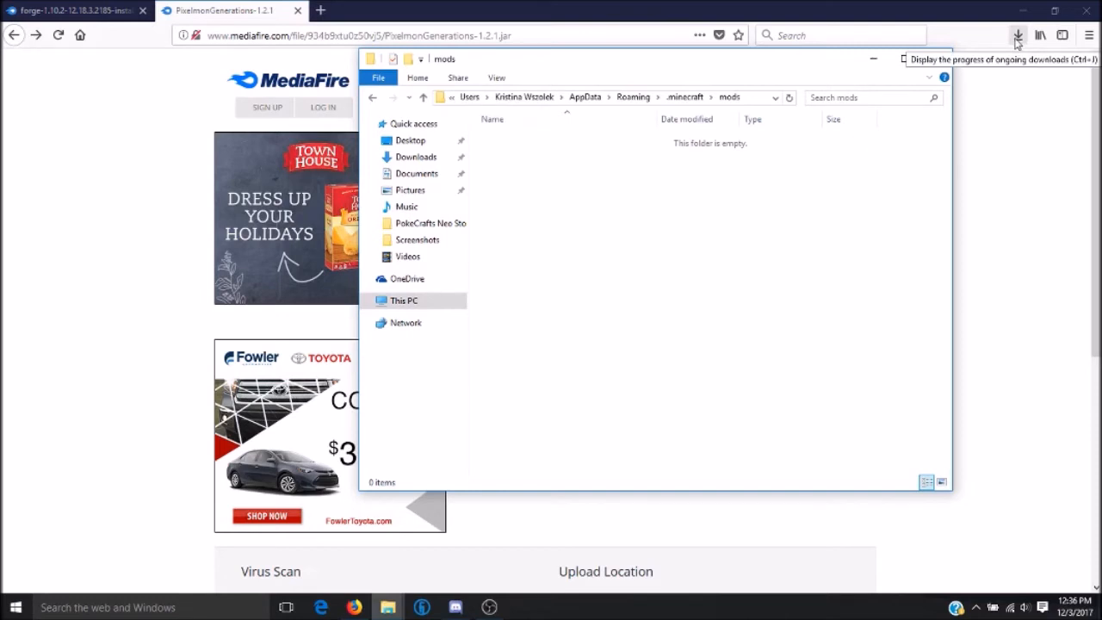
- Show Firefox's downloads list with the PixelmonGenerations-1.2.1 jar ready to move into mods
left_click(1016, 35)
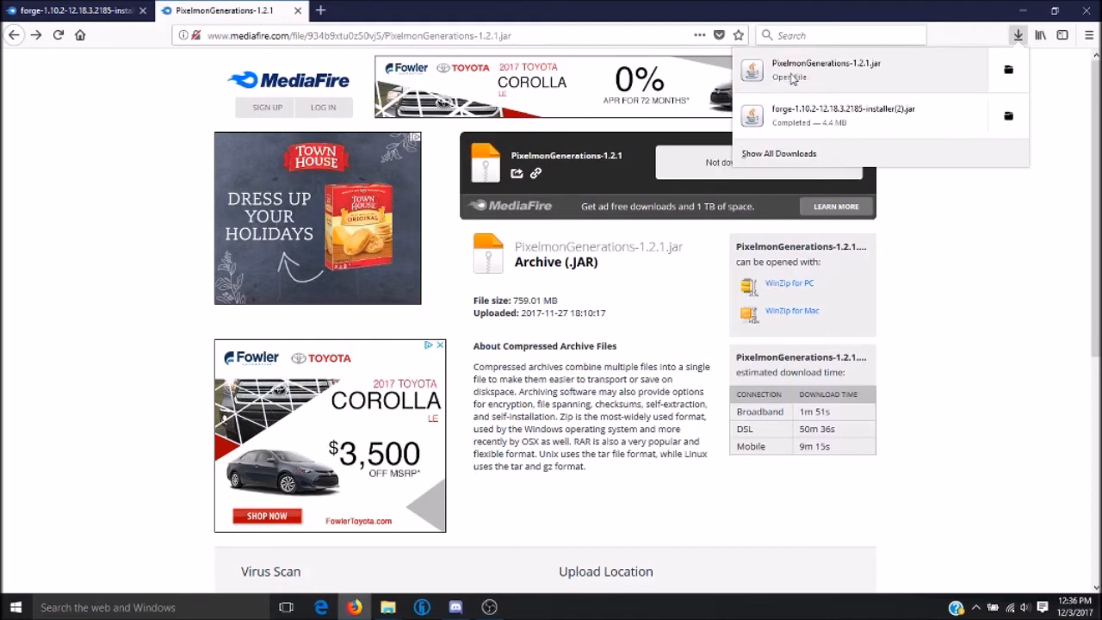
mouse_move(837, 69)
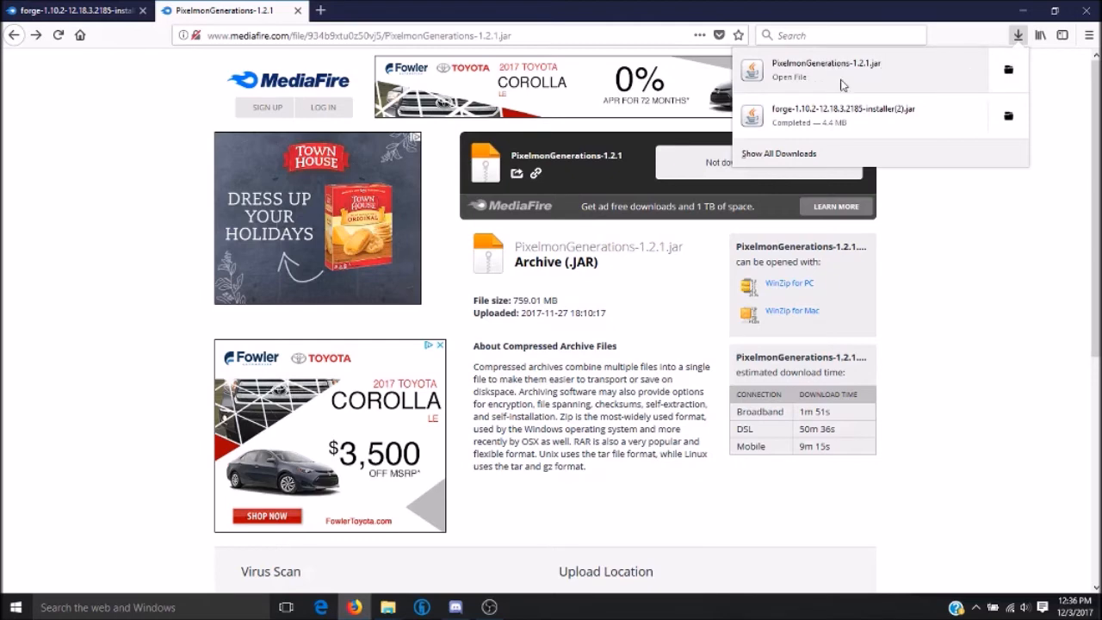
mouse_move(799, 78)
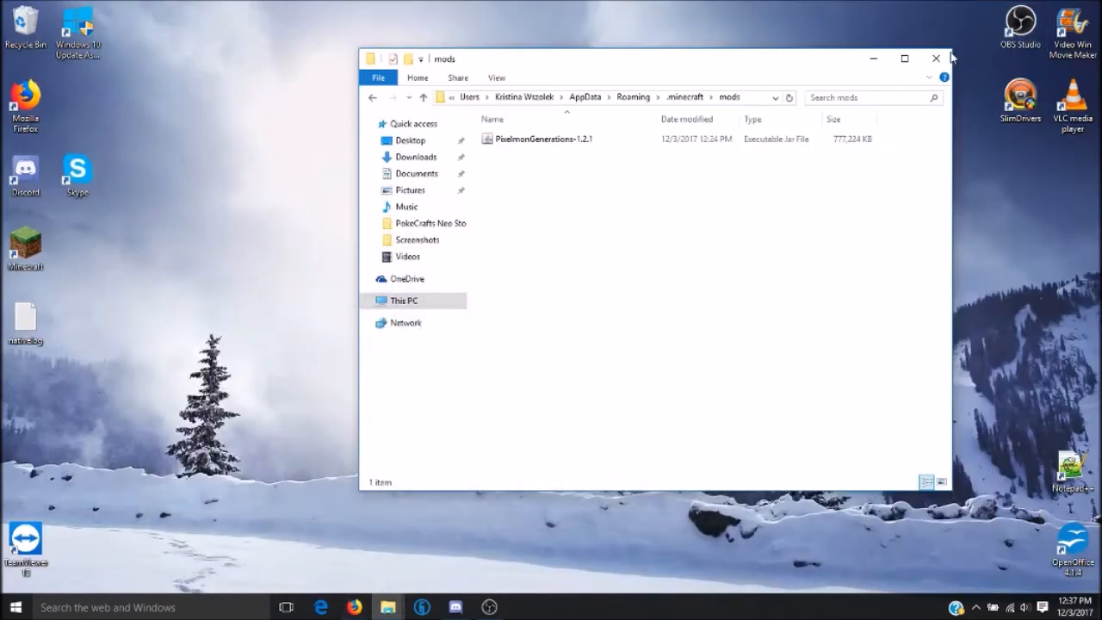
- Close the mods folder, restart the launcher and play the Forge 1.10.2 profile
left_click(937, 58)
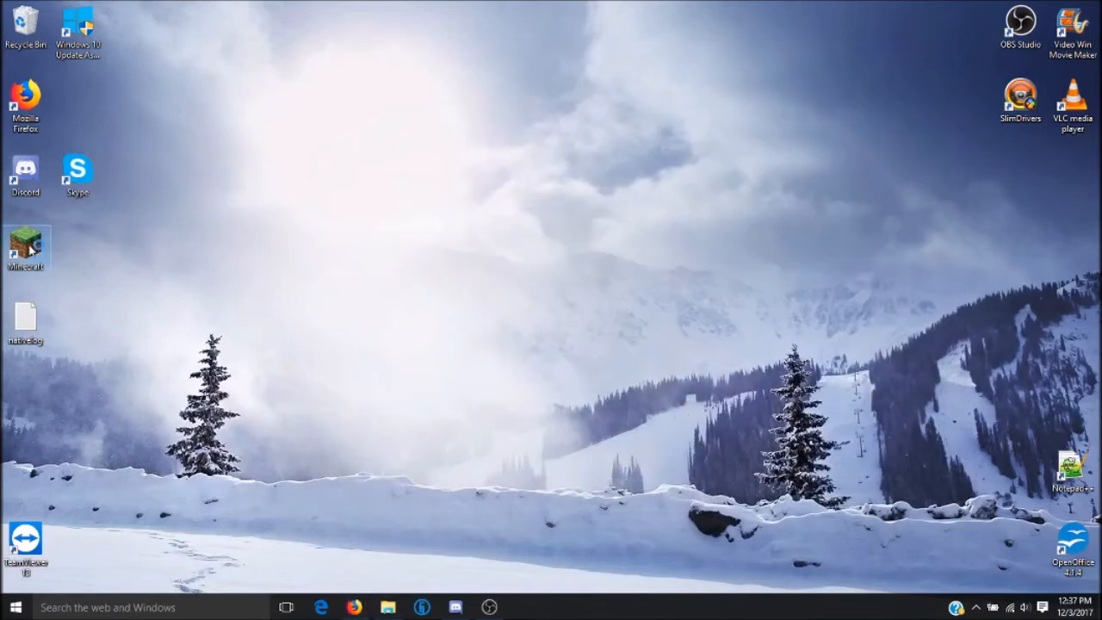
double_click(24, 250)
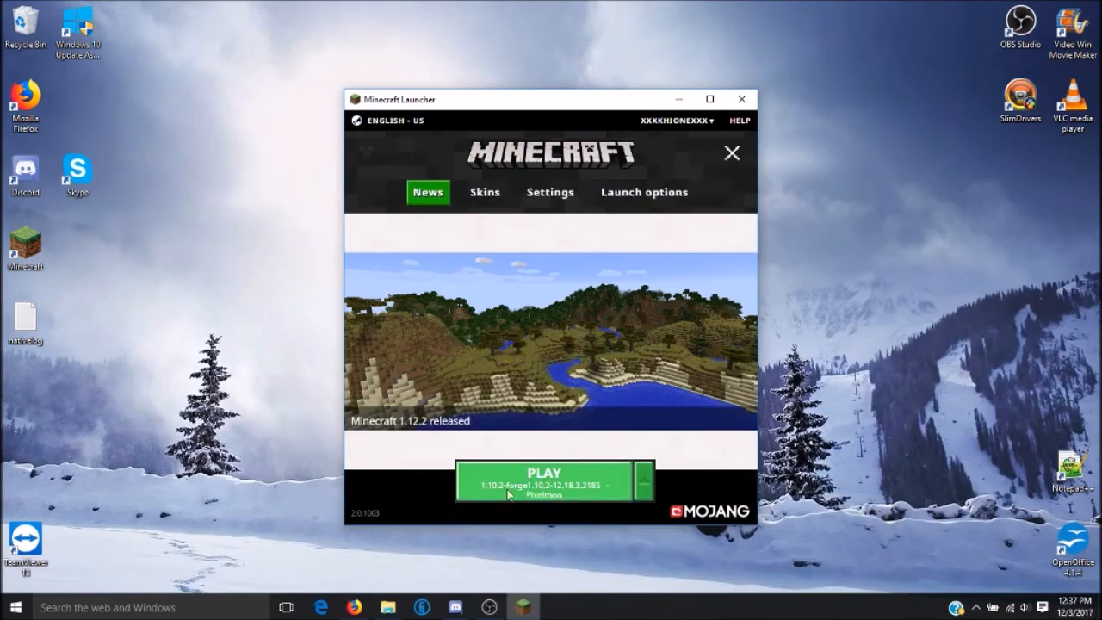
left_click(544, 479)
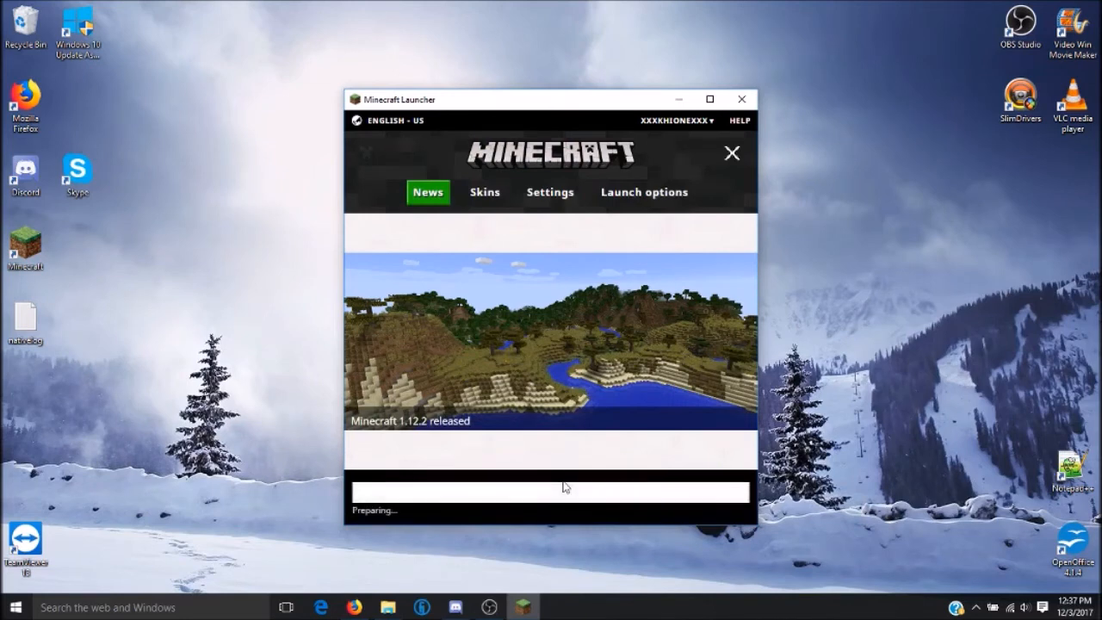
left_click(732, 152)
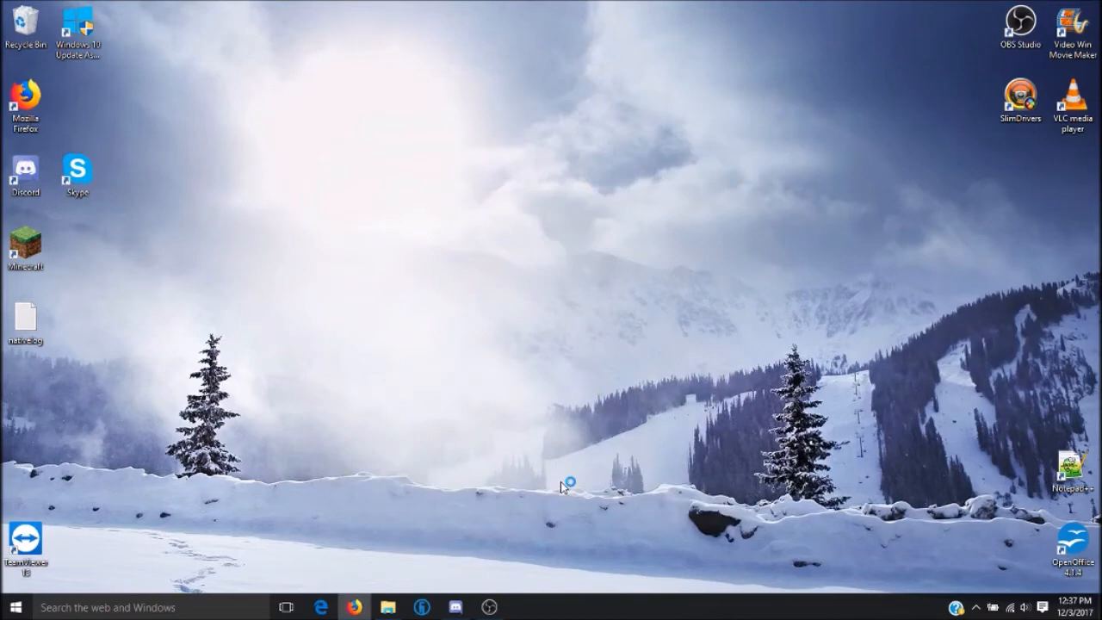
- Let Forge 1.10.2 load its mods, including Pixelmon, through to the title screen
double_click(26, 245)
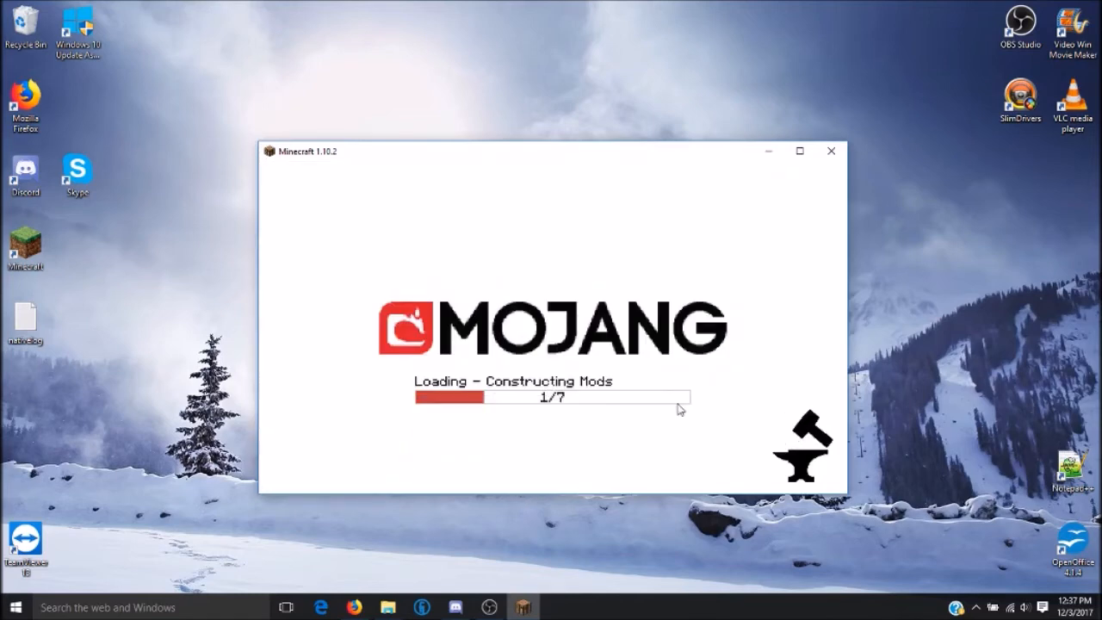
mouse_move(720, 192)
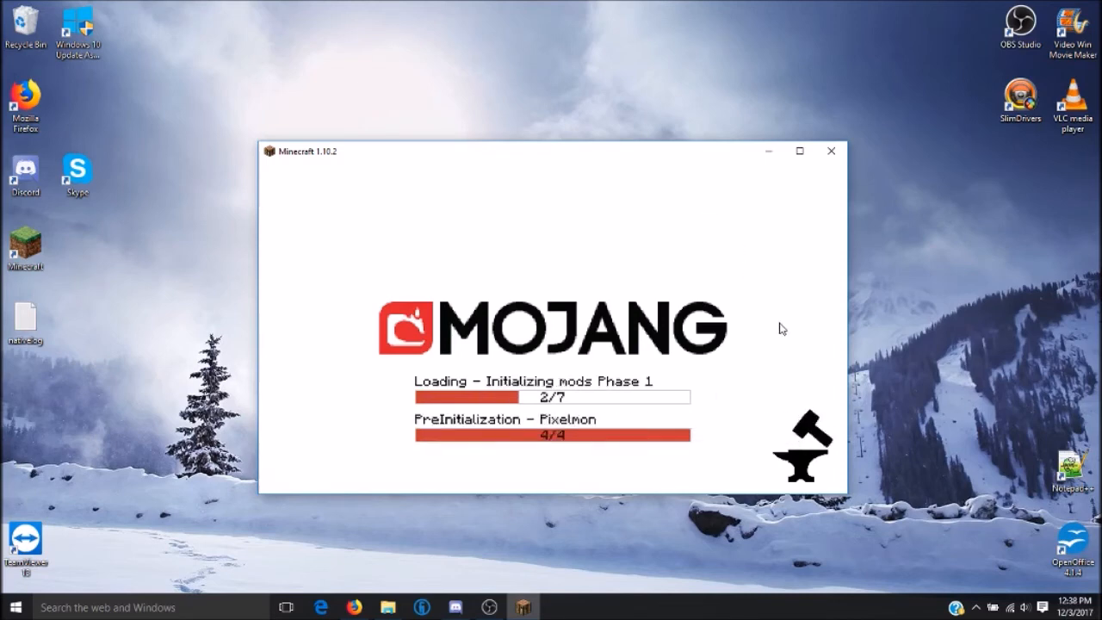
mouse_move(694, 396)
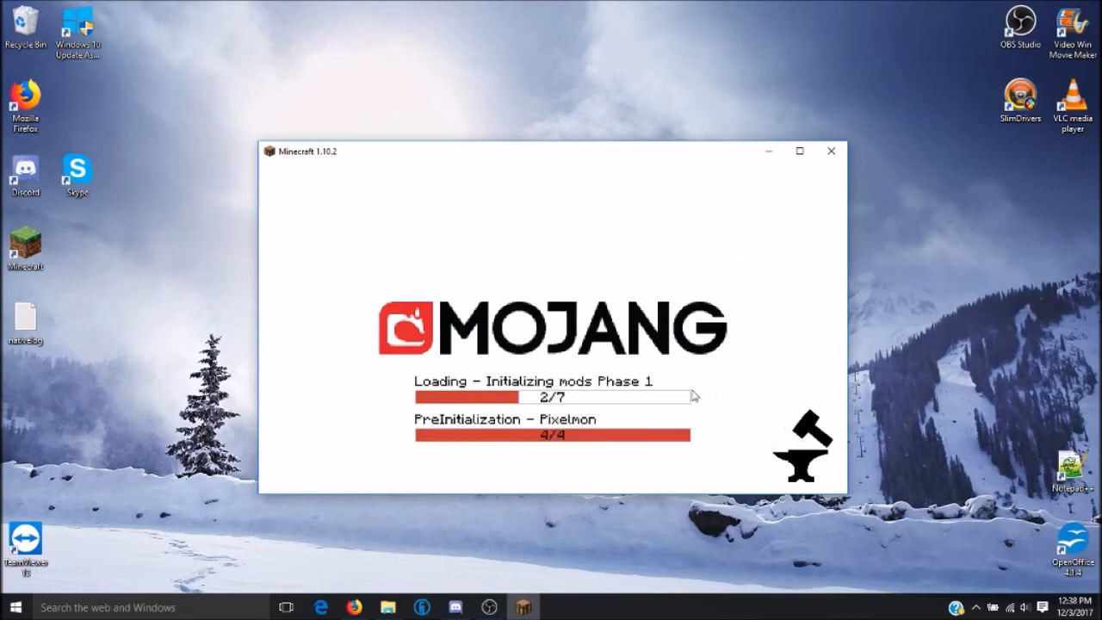
mouse_move(720, 427)
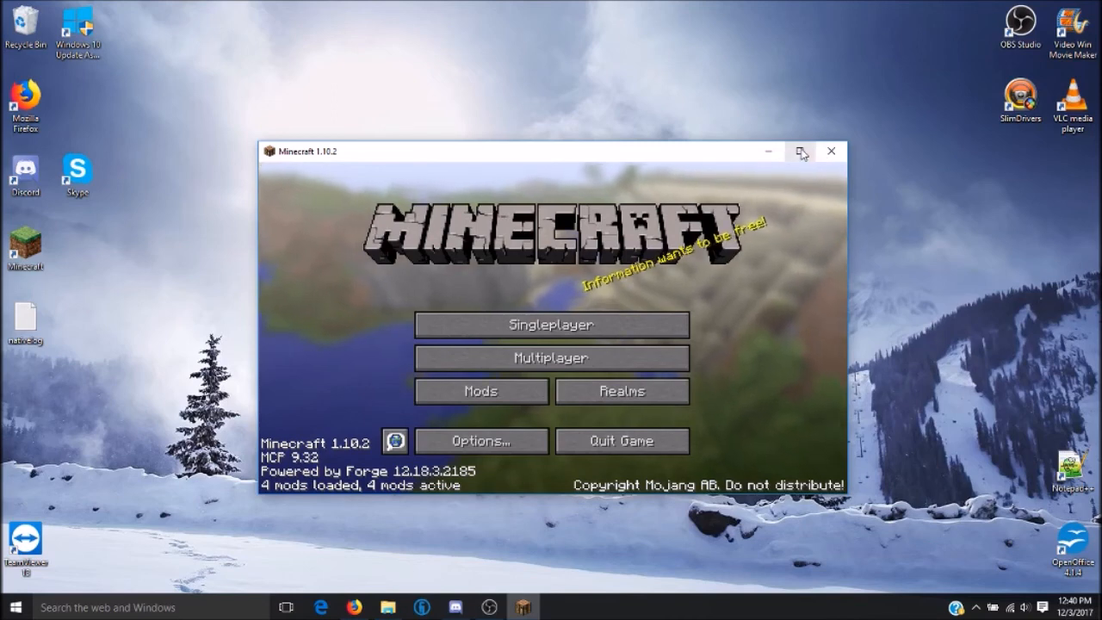
- Maximize the game window and show the multiplayer server list with PokeCrafts first
left_click(801, 152)
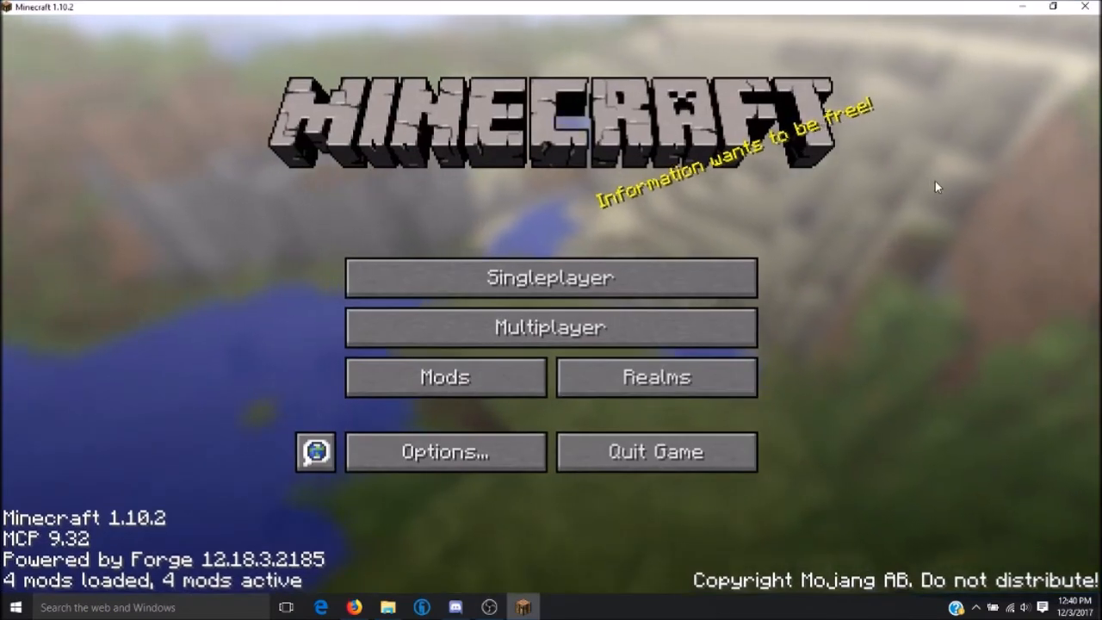
mouse_move(549, 327)
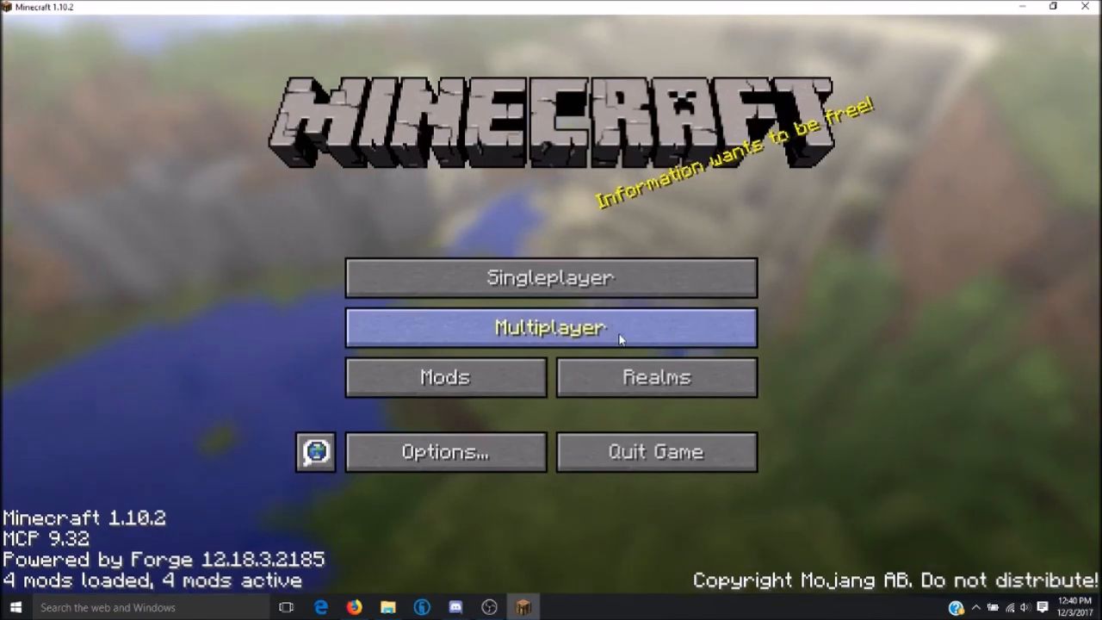
left_click(551, 328)
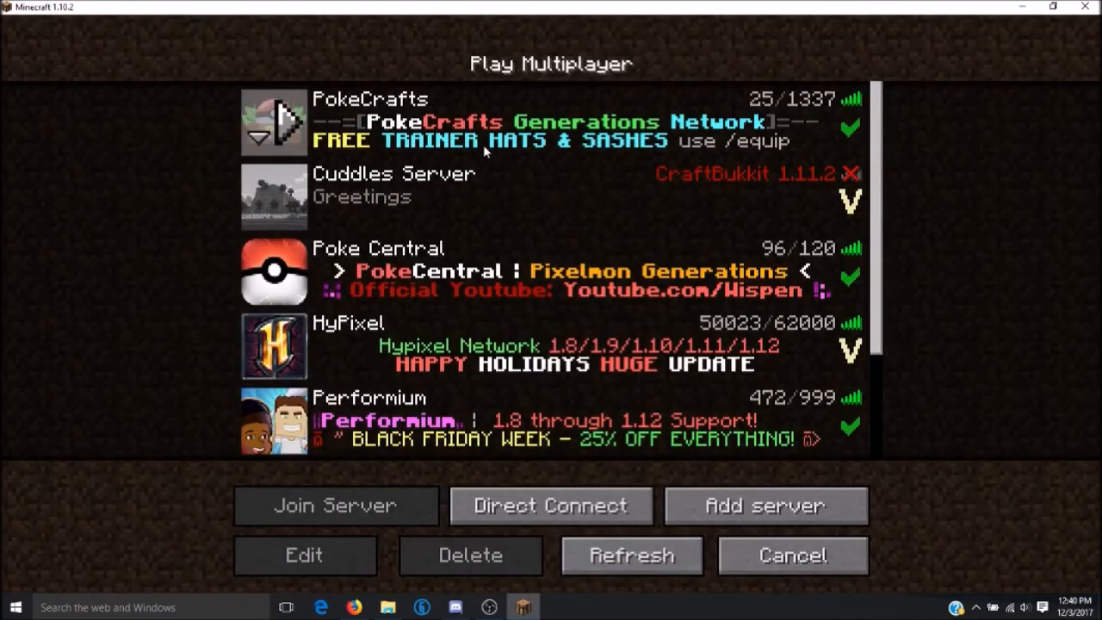
- Confirm PokeCrafts points to play.pokecrafts.com and join the server hub
left_click(305, 554)
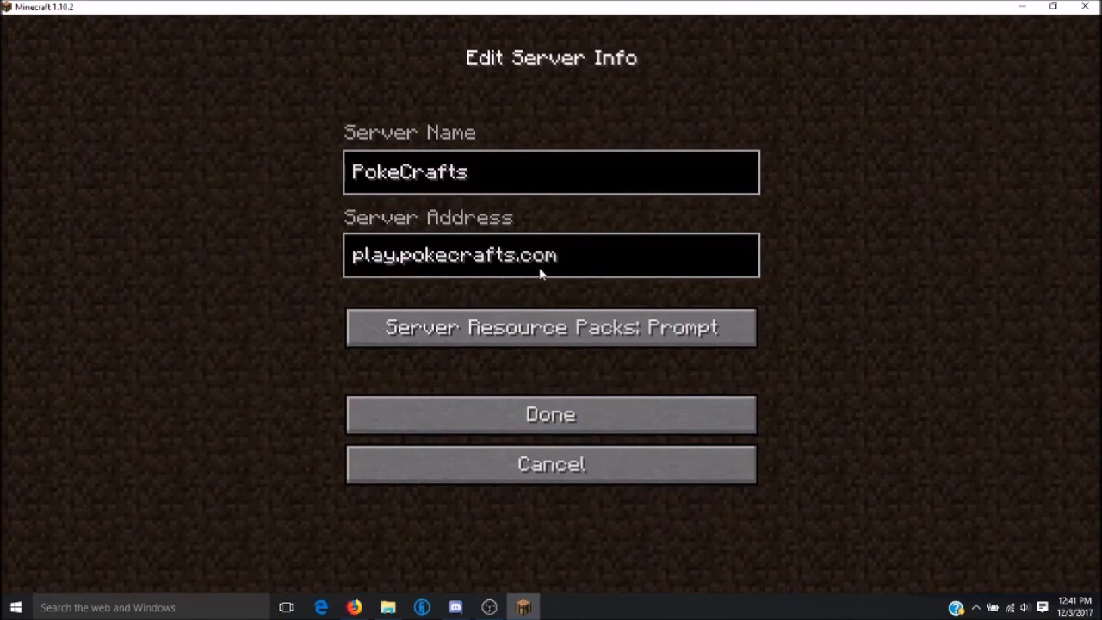
left_click(551, 413)
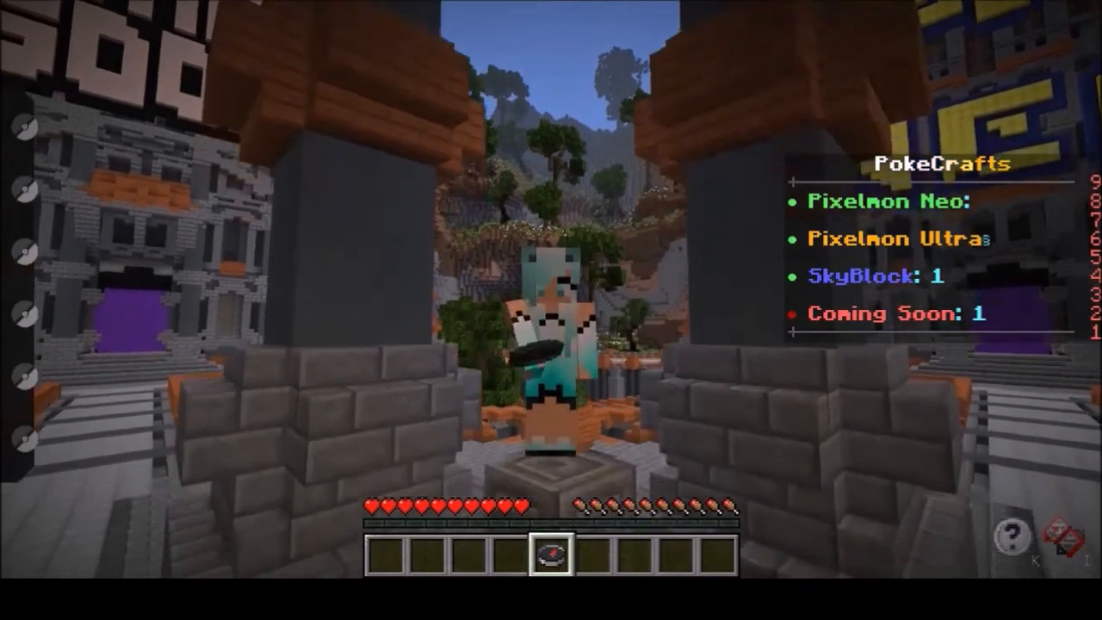